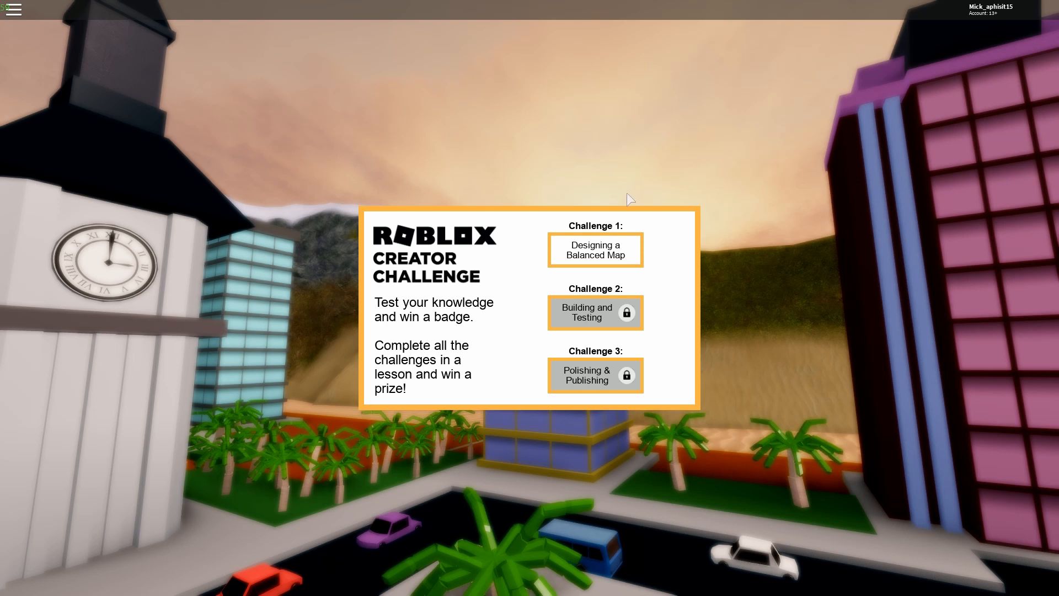
mouse_move(273, 187)
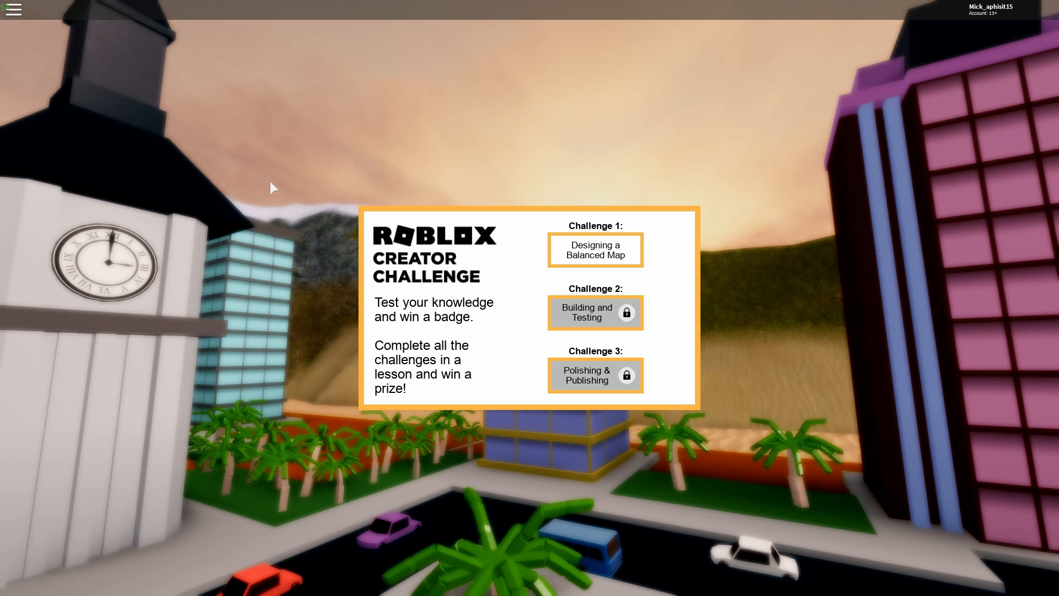
mouse_move(269, 194)
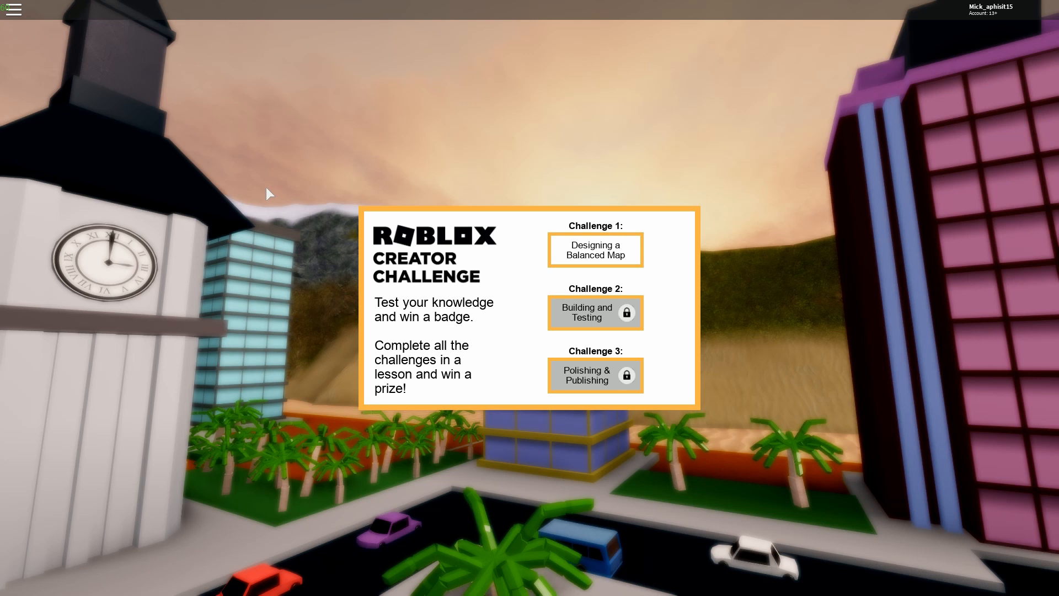
mouse_move(467, 358)
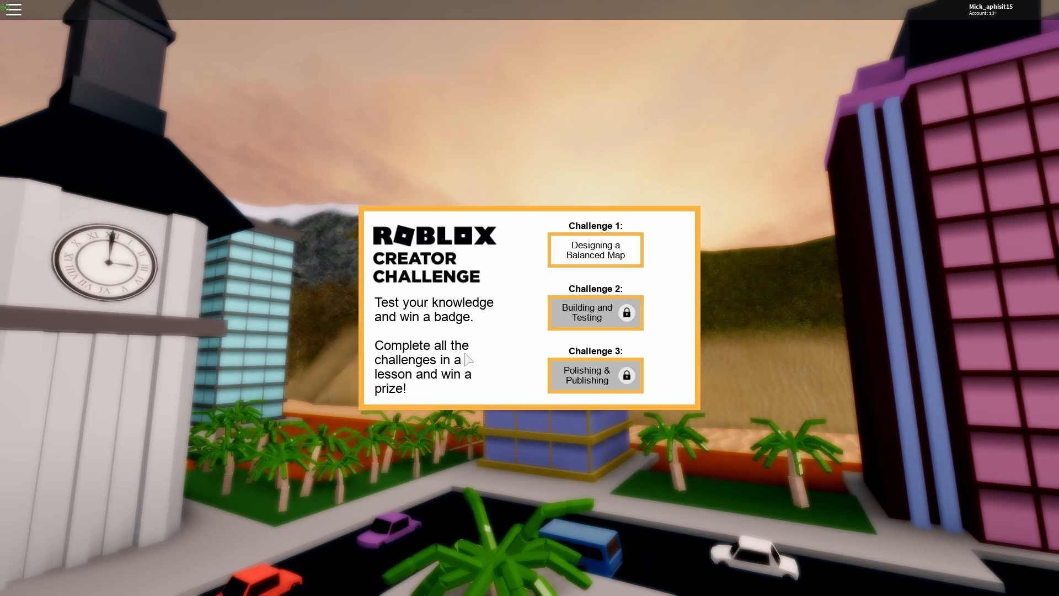
mouse_move(447, 347)
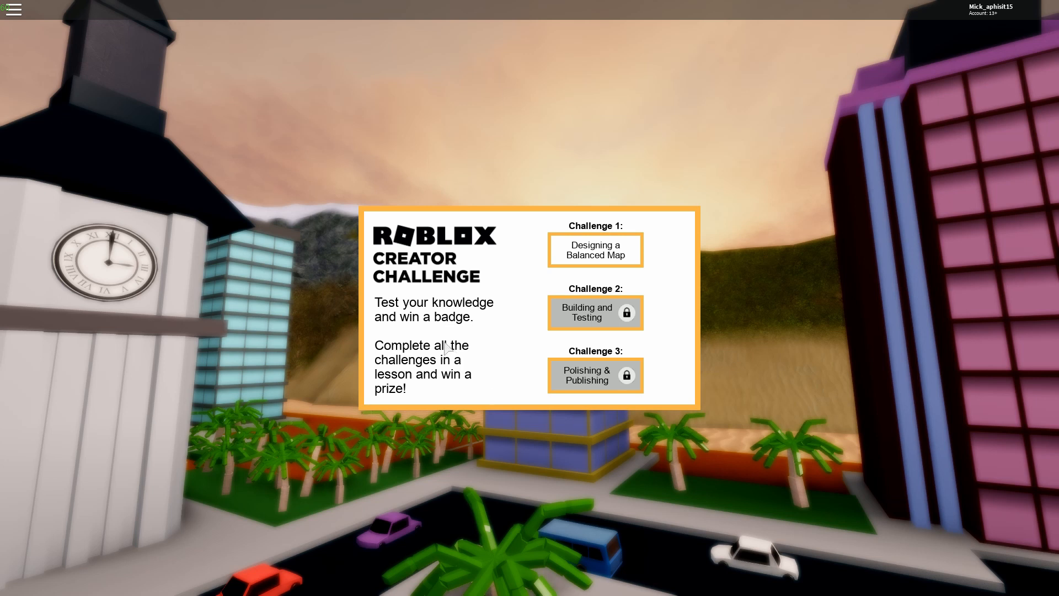
mouse_move(522, 182)
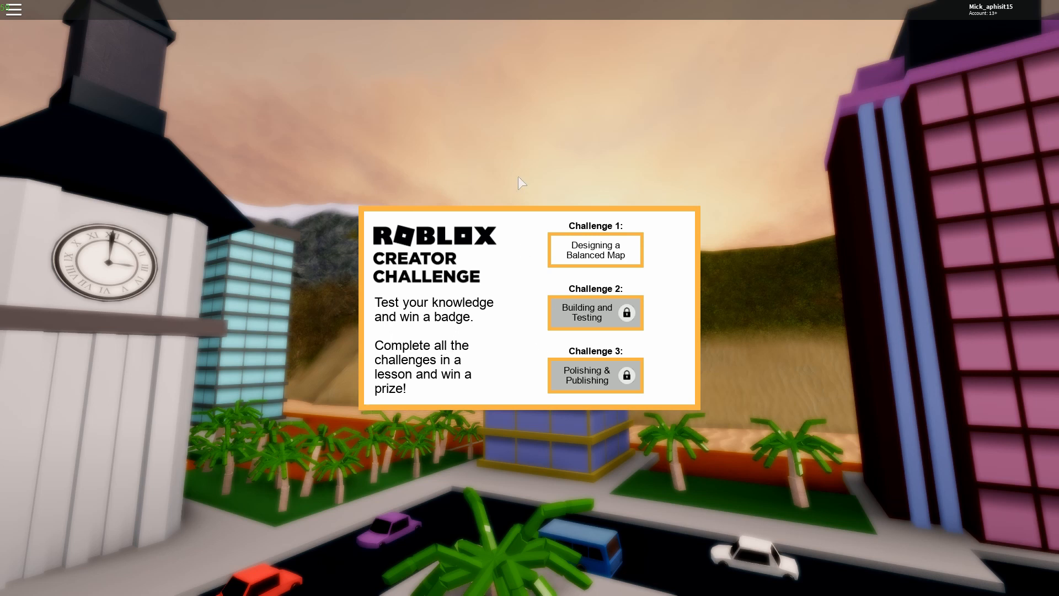
mouse_move(624, 259)
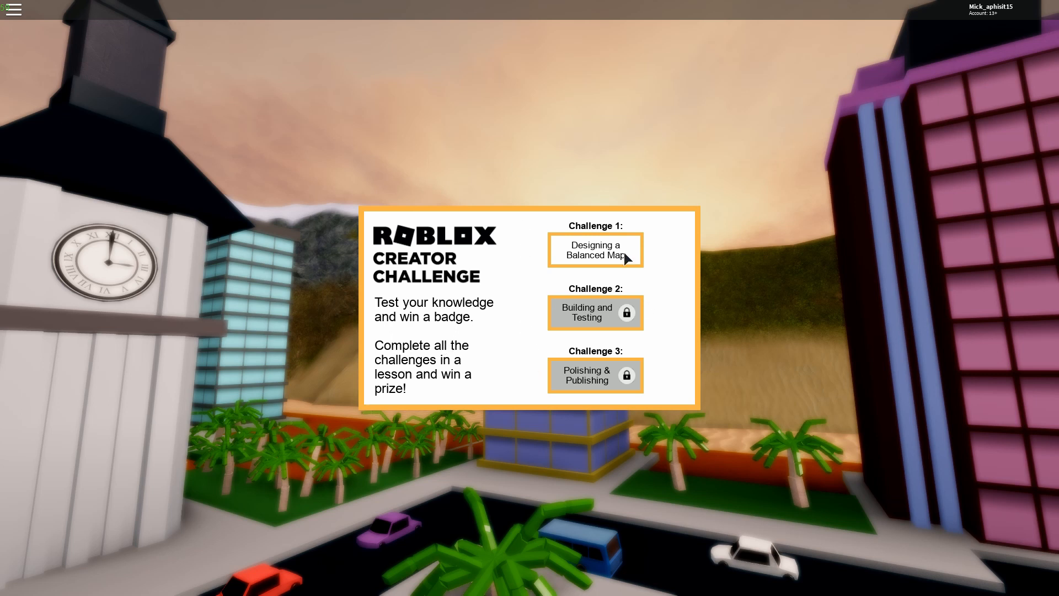
- Start the Designing a Balanced Map quiz and answer the undo, spawn points, moving buildings and camera zoom questions
left_click(595, 249)
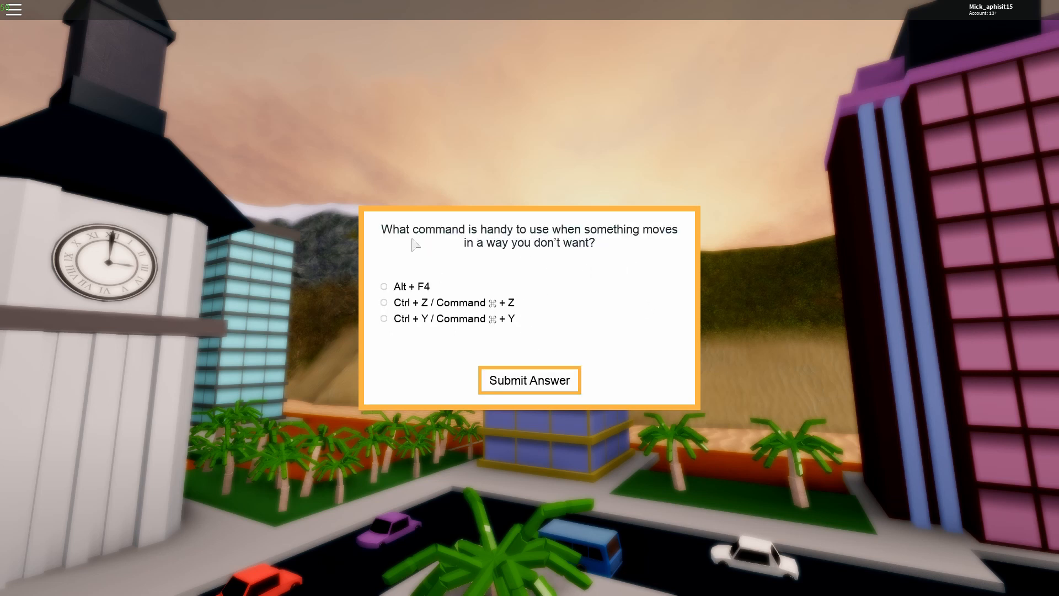
mouse_move(495, 276)
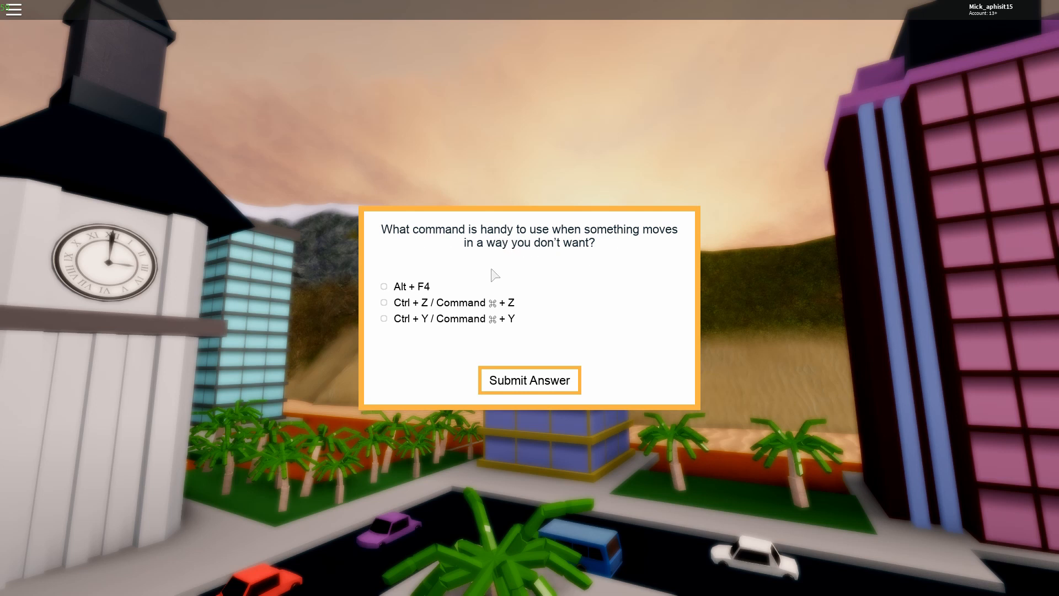
left_click(384, 286)
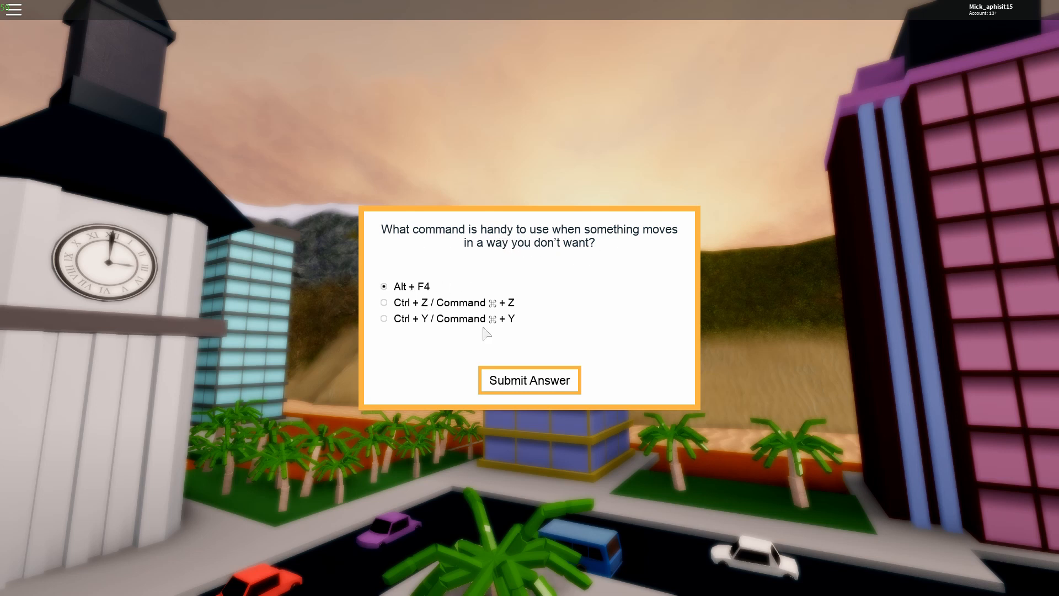
left_click(530, 380)
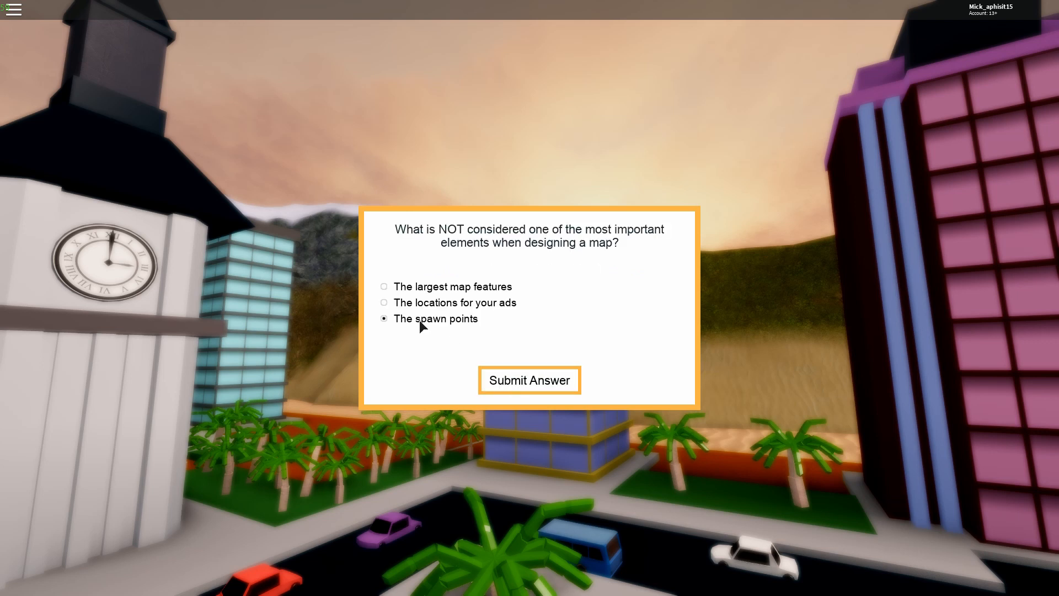
left_click(528, 379)
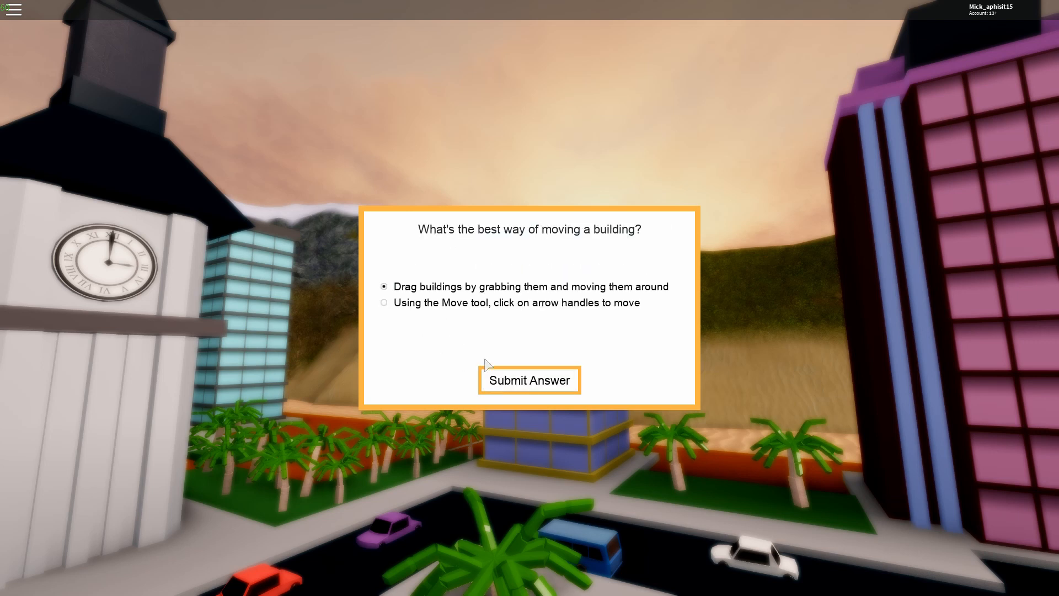
left_click(528, 379)
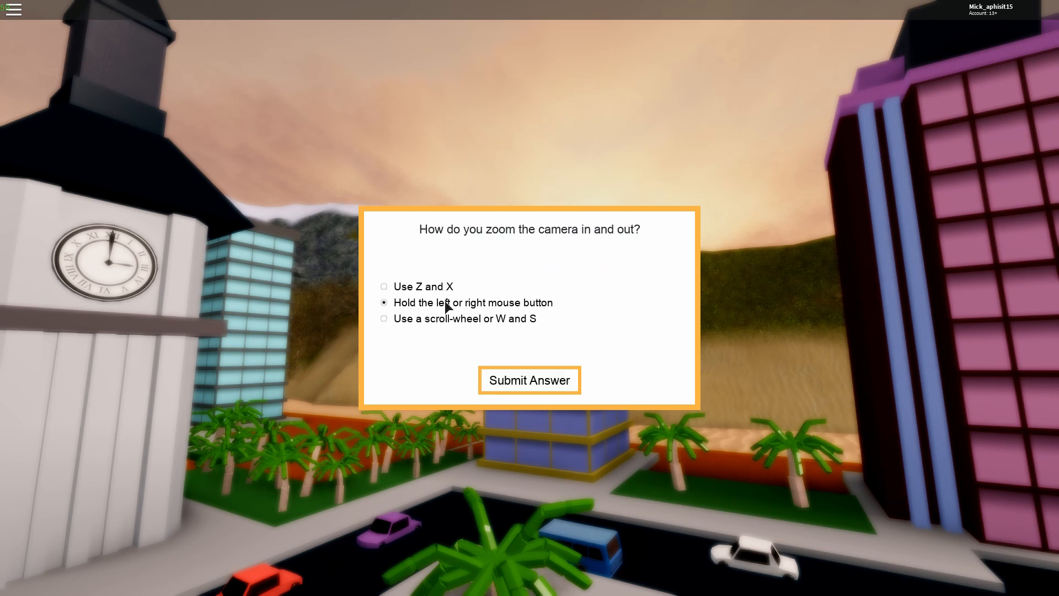
left_click(529, 380)
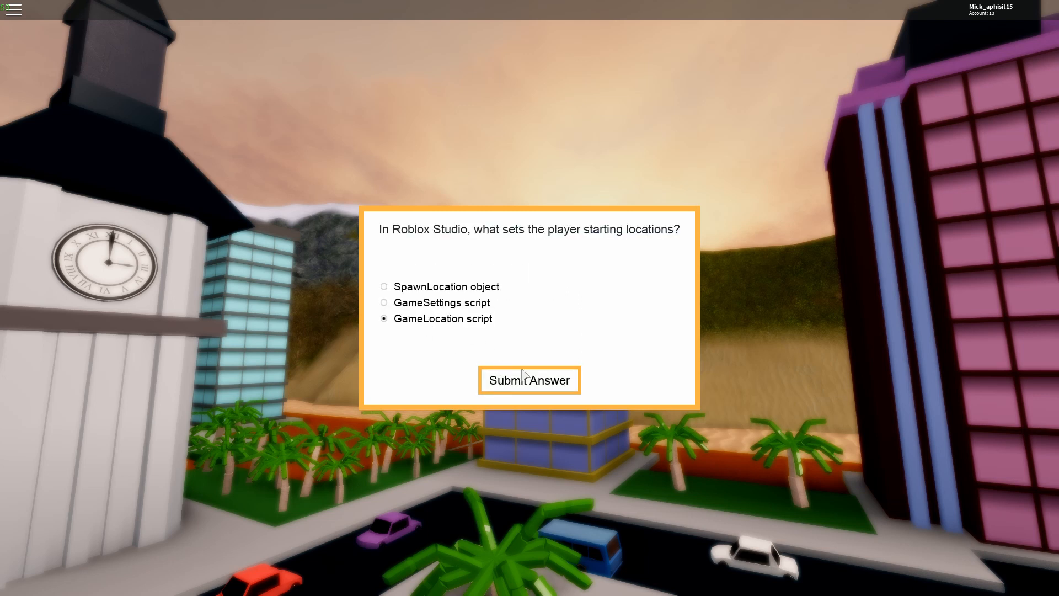
- Answer the starting locations and world builder questions, retrying after wrong answers, until the prize message shows
left_click(528, 380)
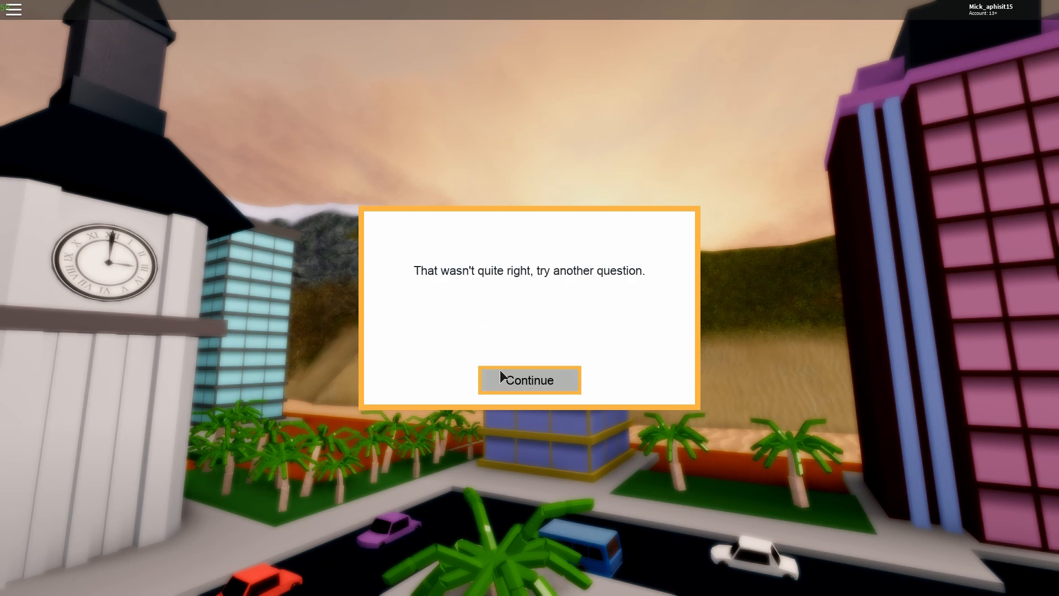
left_click(528, 380)
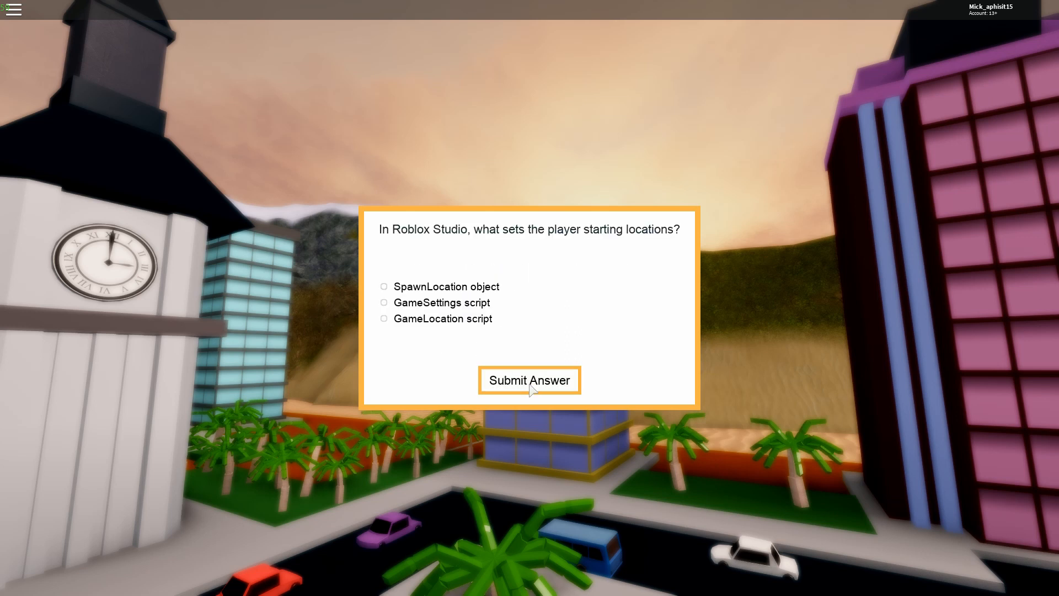
left_click(529, 380)
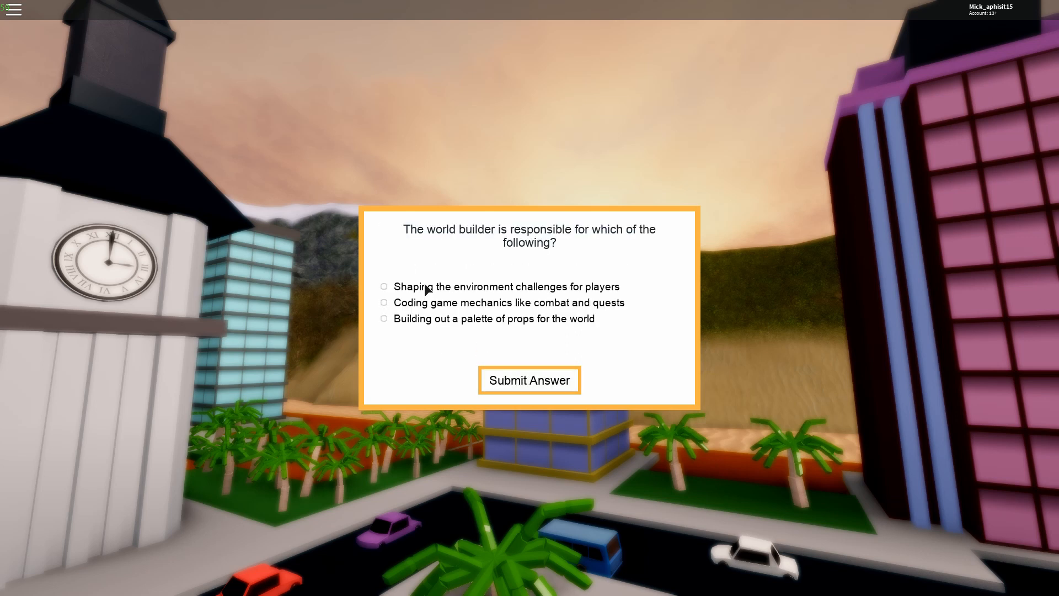
left_click(528, 379)
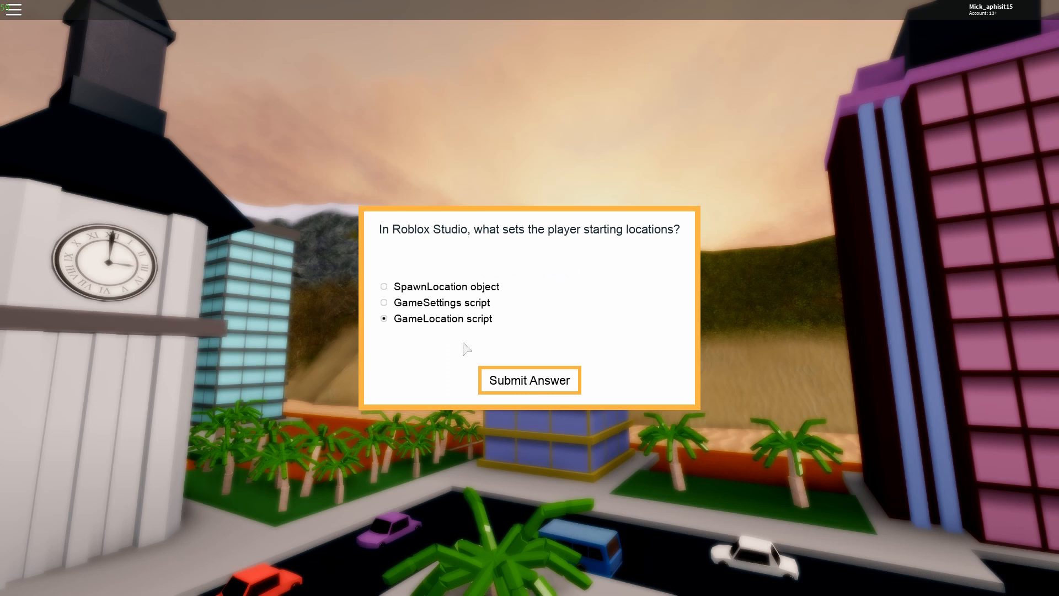
left_click(529, 379)
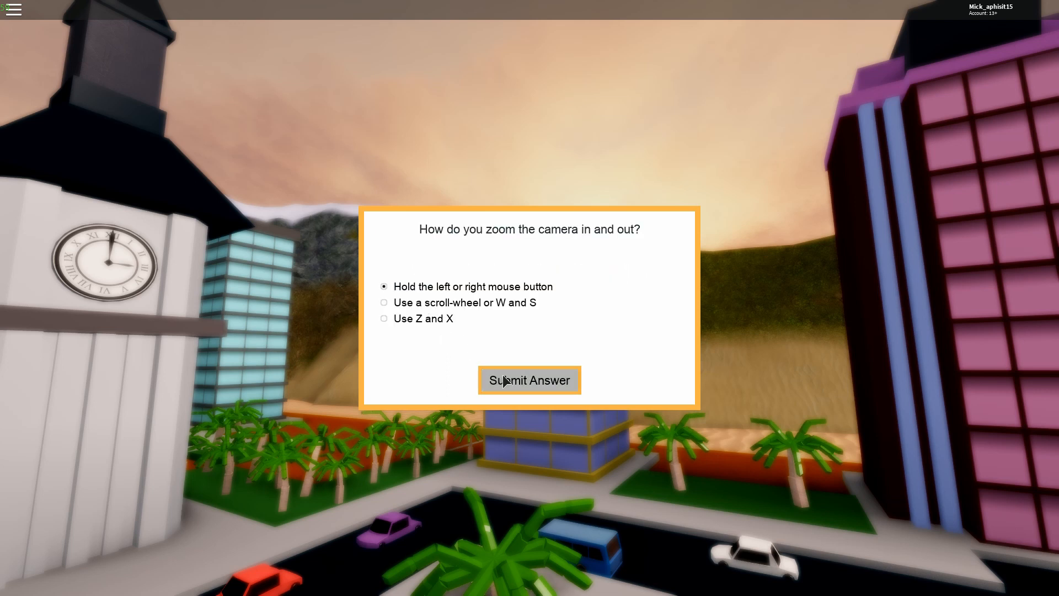
left_click(528, 380)
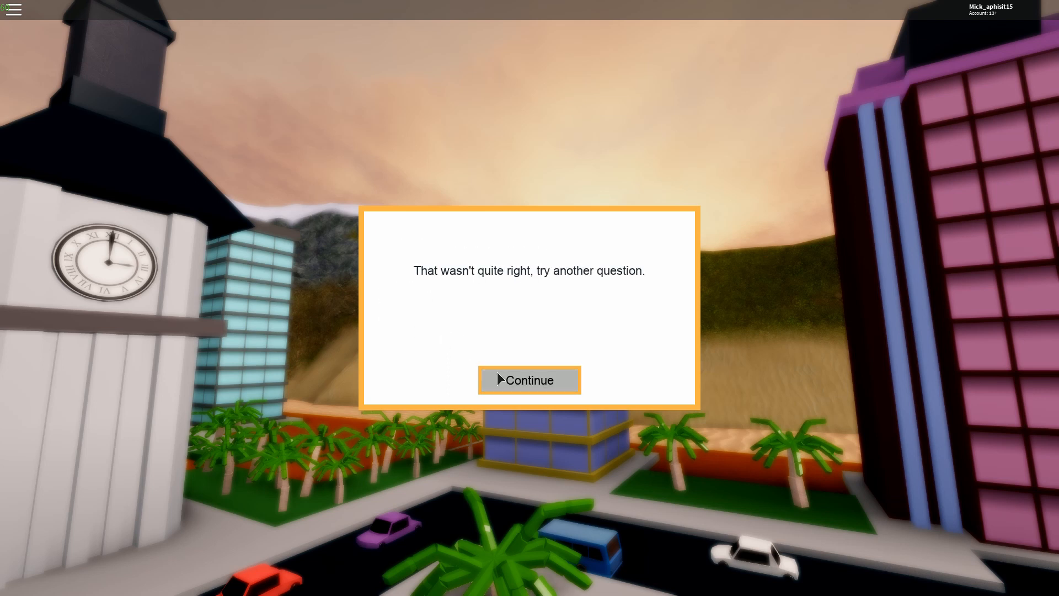
left_click(528, 379)
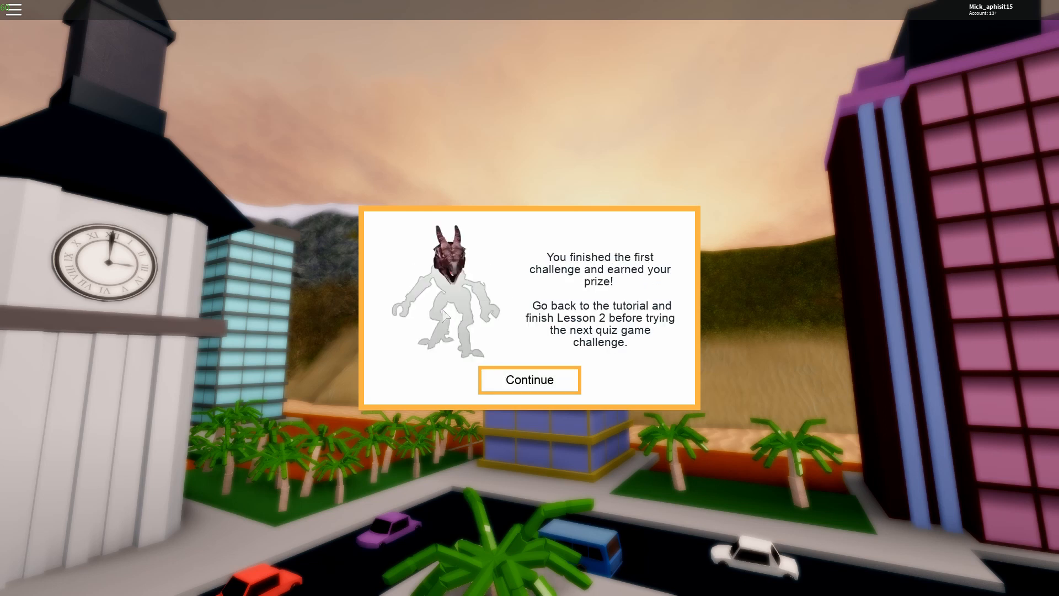
- Start the Building and Testing quiz and answer the playtesting, Collisions and object angles questions
left_click(528, 379)
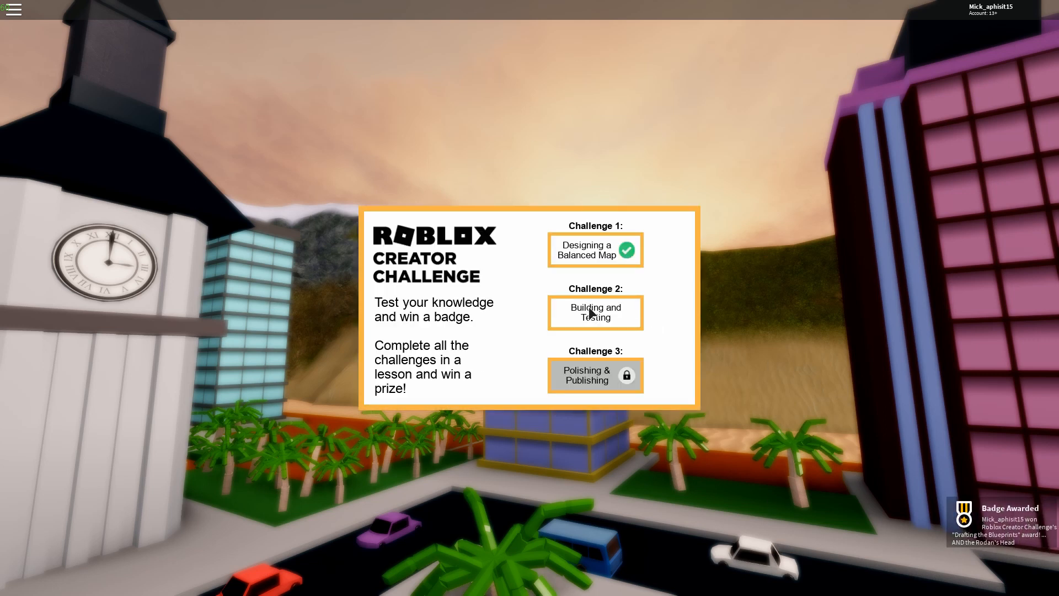
left_click(594, 312)
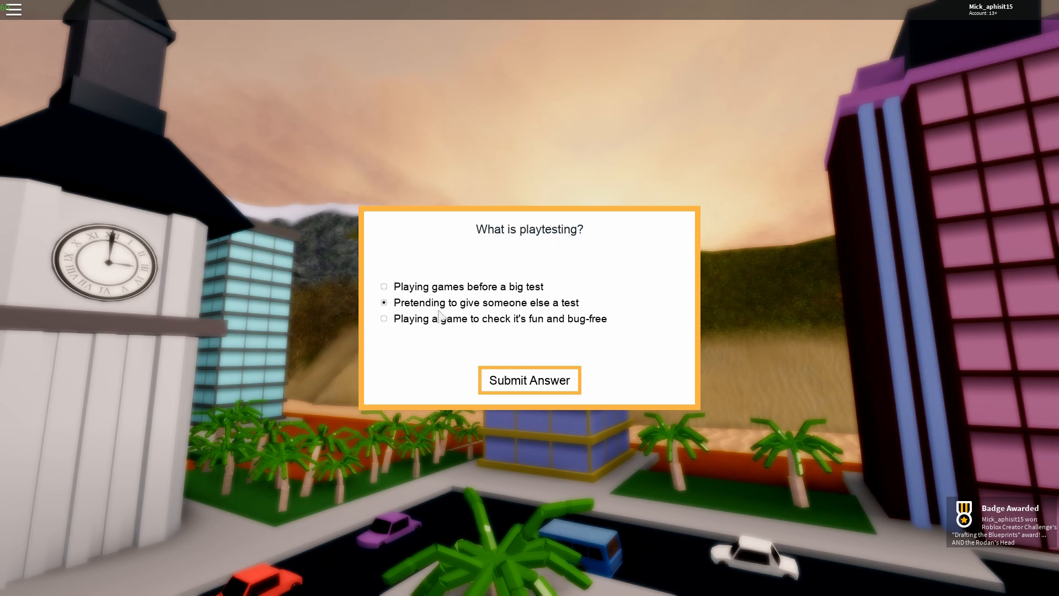
left_click(528, 379)
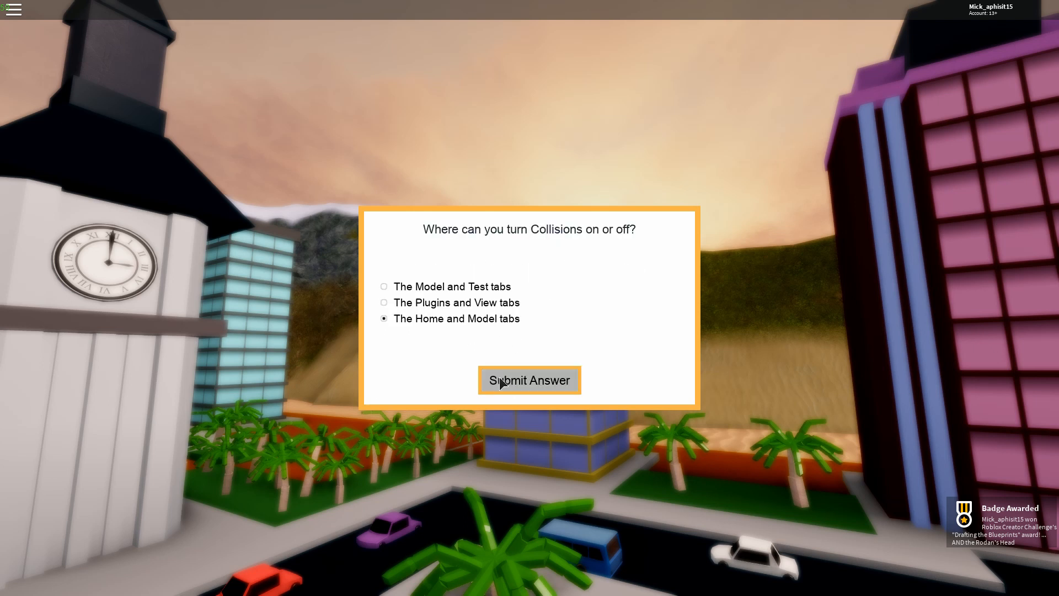
left_click(528, 379)
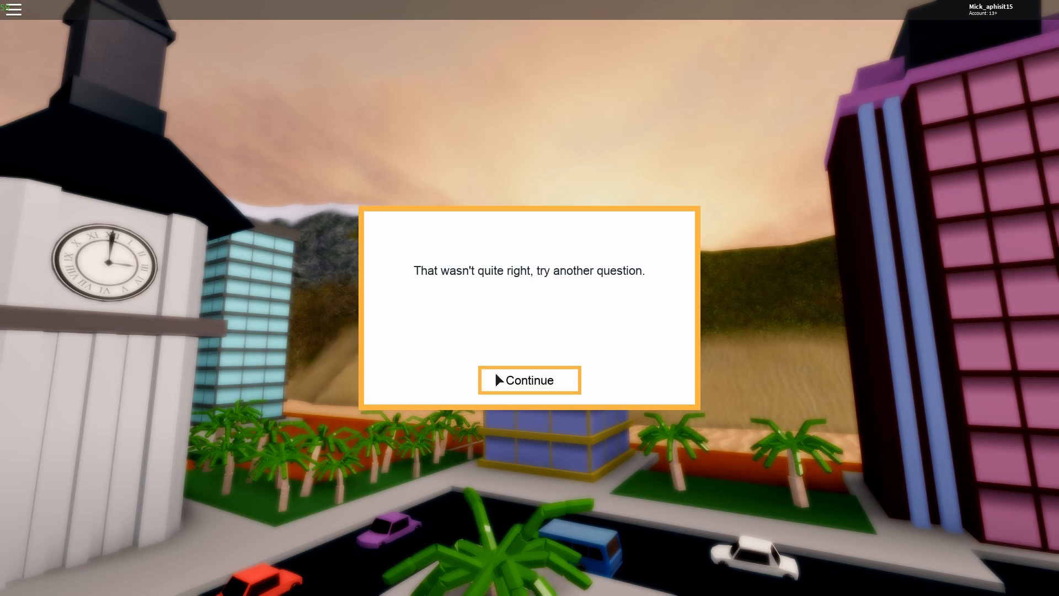
left_click(529, 379)
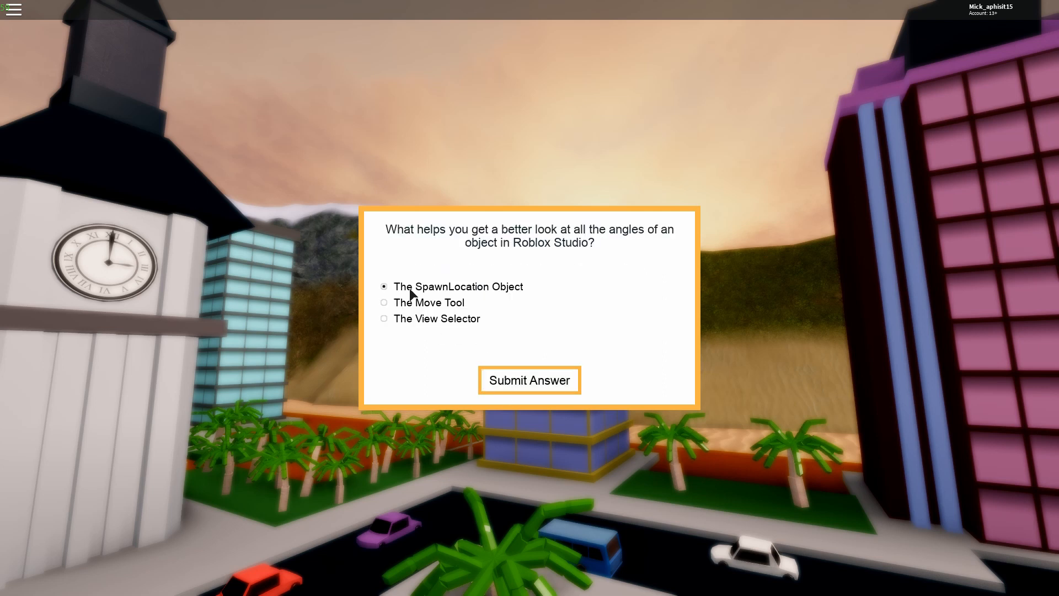
left_click(529, 380)
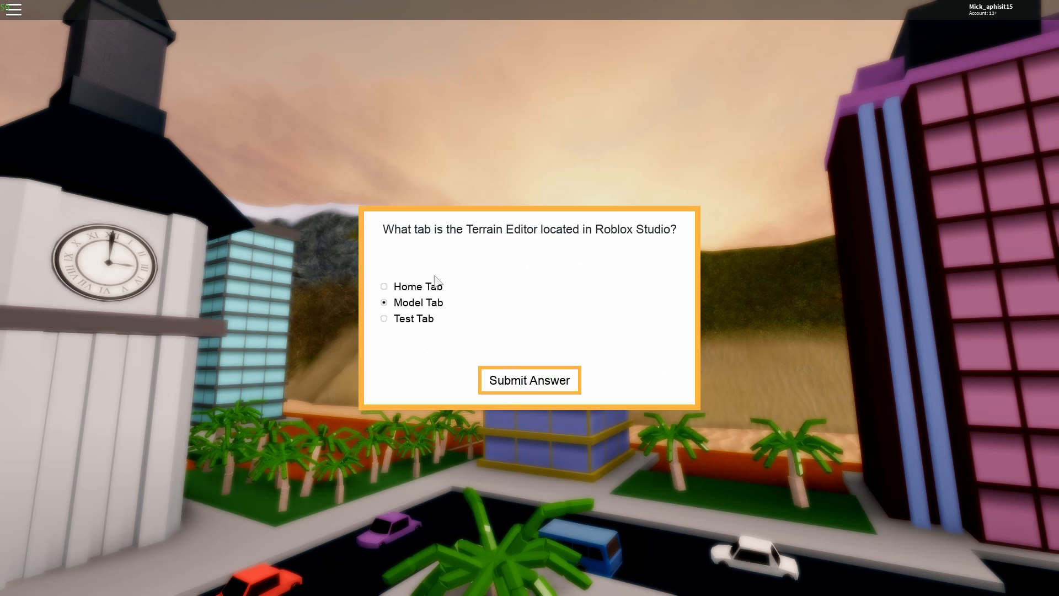
mouse_move(392, 244)
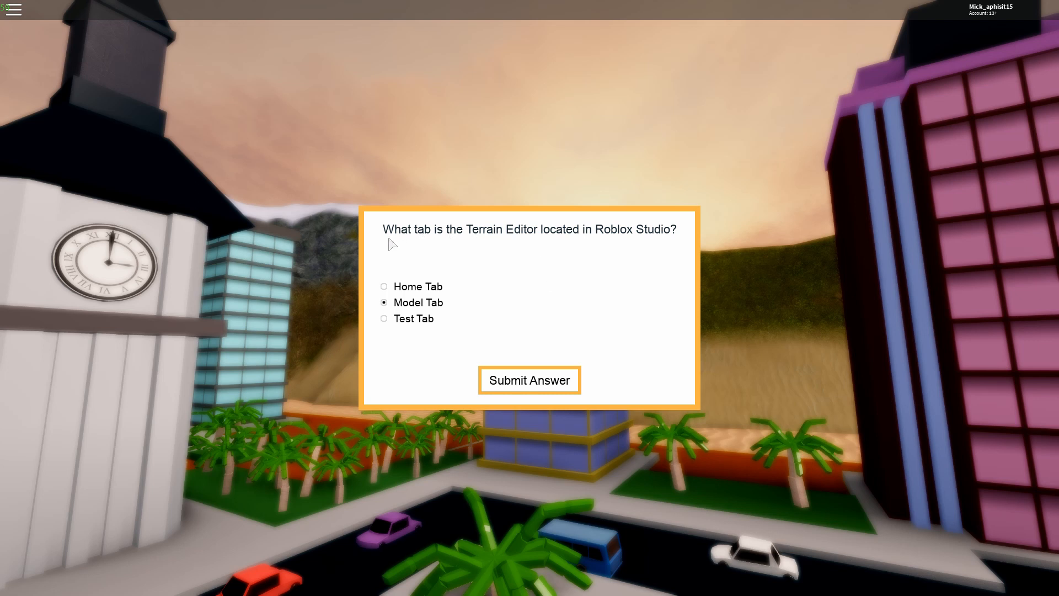
mouse_move(448, 326)
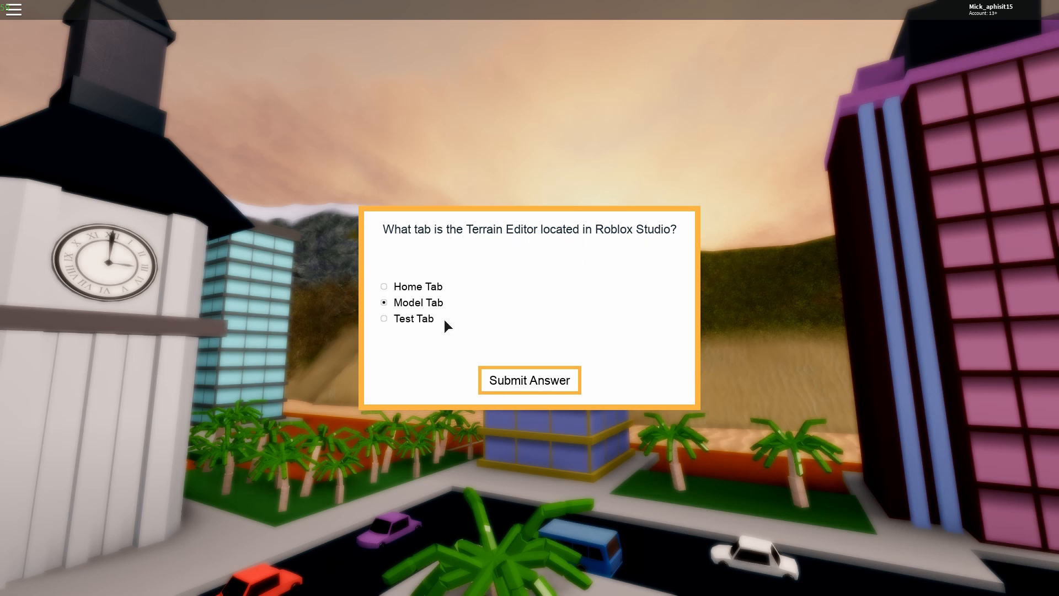
mouse_move(397, 327)
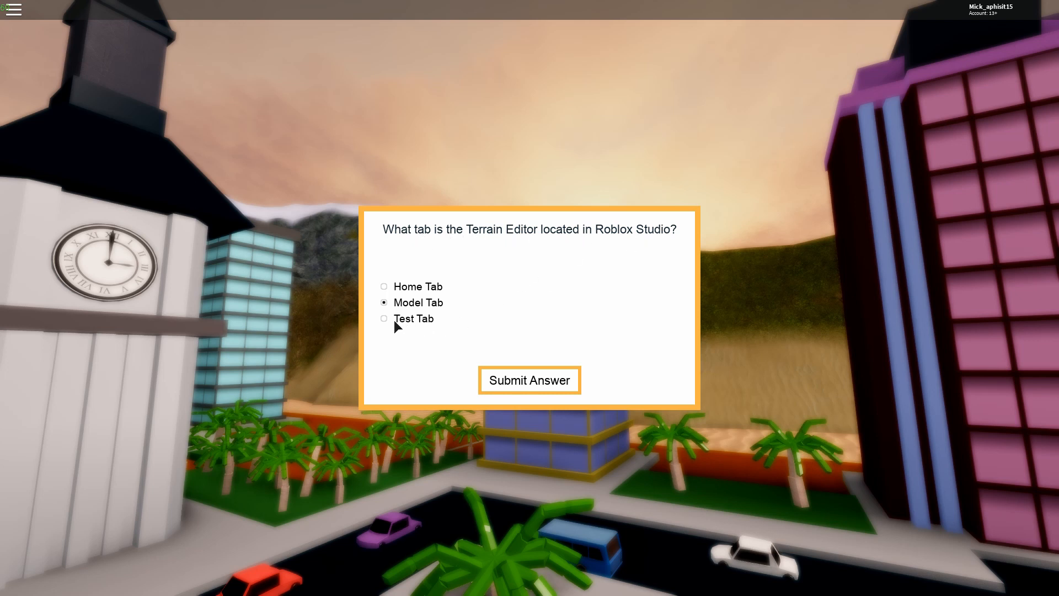
- Answer Home Tab for the Terrain Editor question and the duplicated buildings question to earn the spiky backpack
left_click(384, 286)
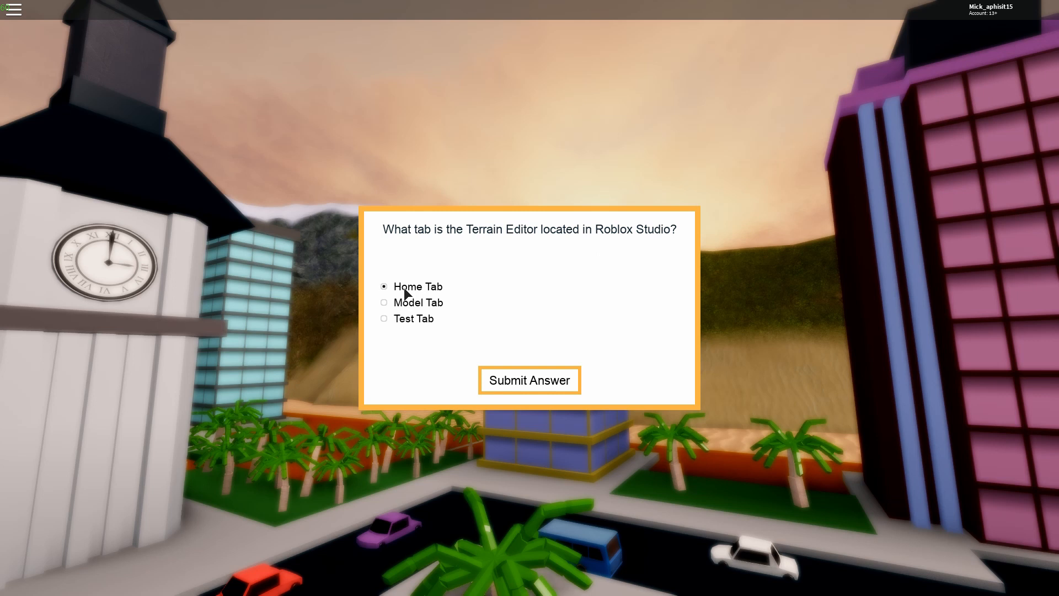
left_click(529, 380)
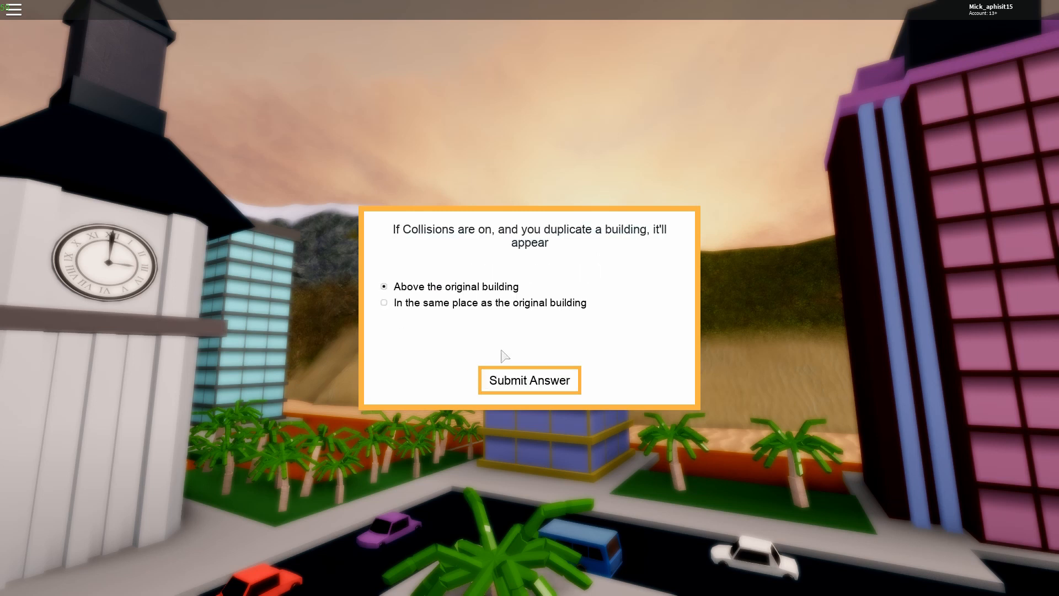
left_click(528, 380)
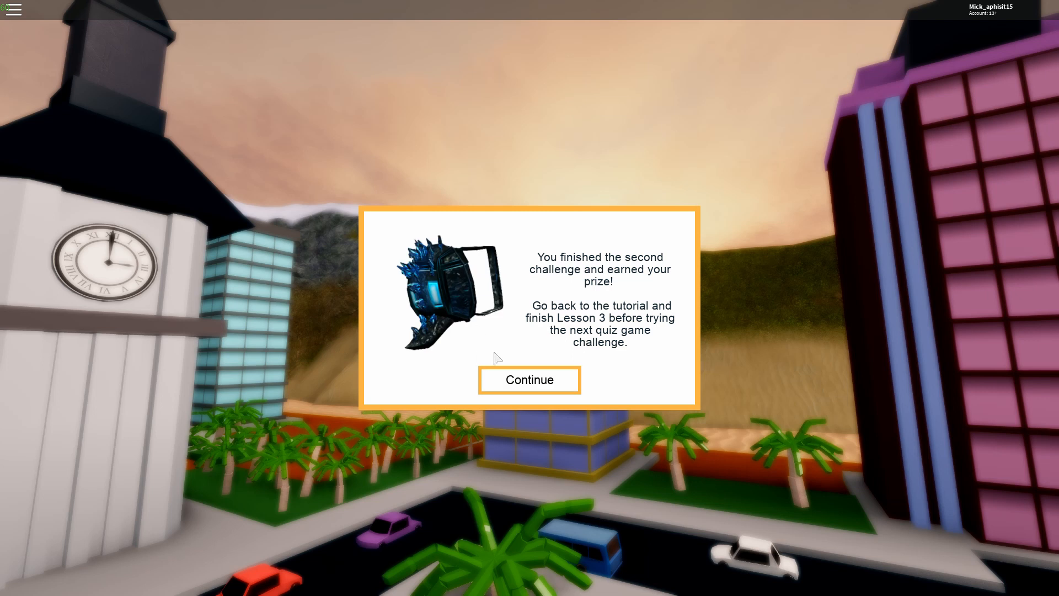
- Begin the third quiz and answer the letting-friends-play and game icon questions
left_click(529, 380)
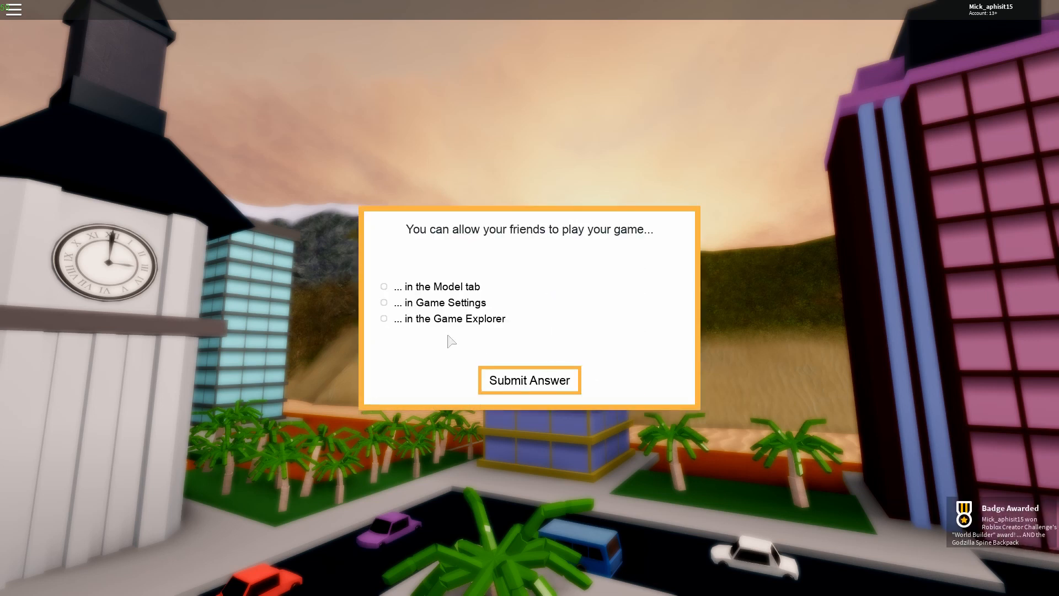
left_click(529, 380)
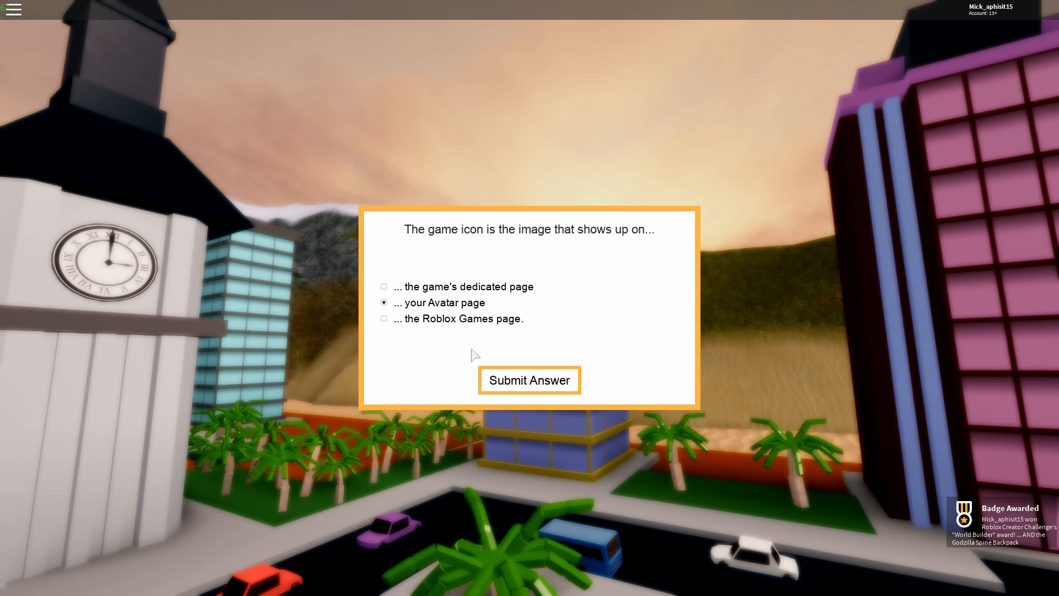
left_click(529, 380)
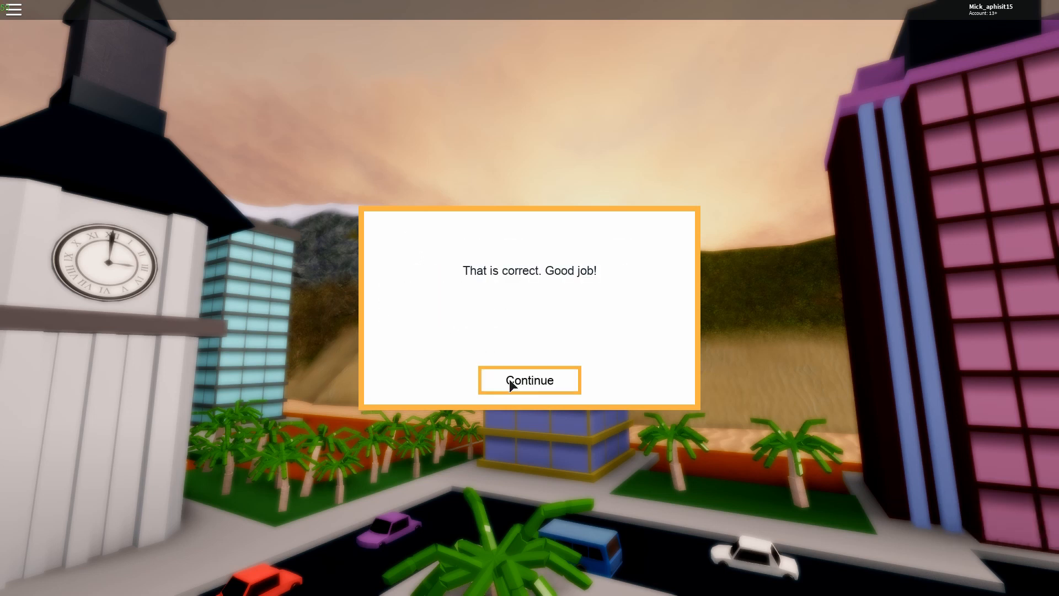
left_click(528, 380)
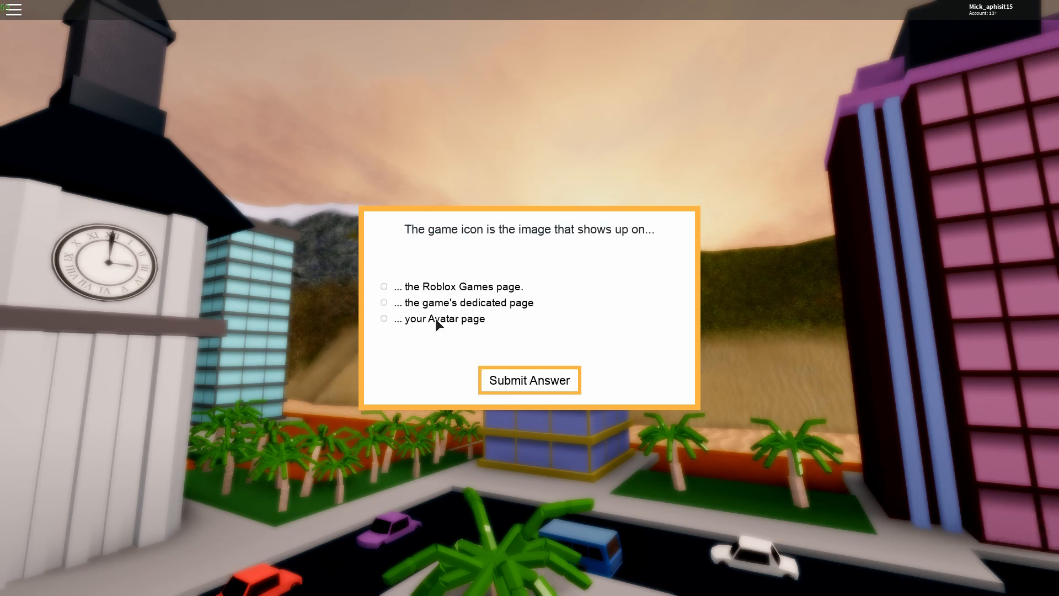
- Answer Roblox Games page for the icon question and the thumbnail question, earning the bat-wings prize
left_click(384, 302)
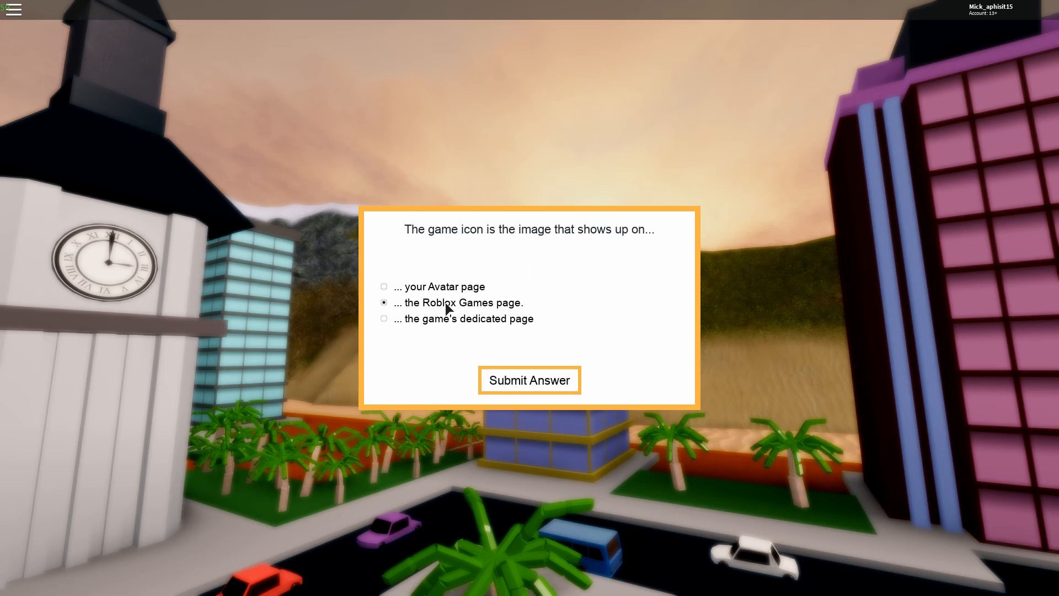
left_click(529, 379)
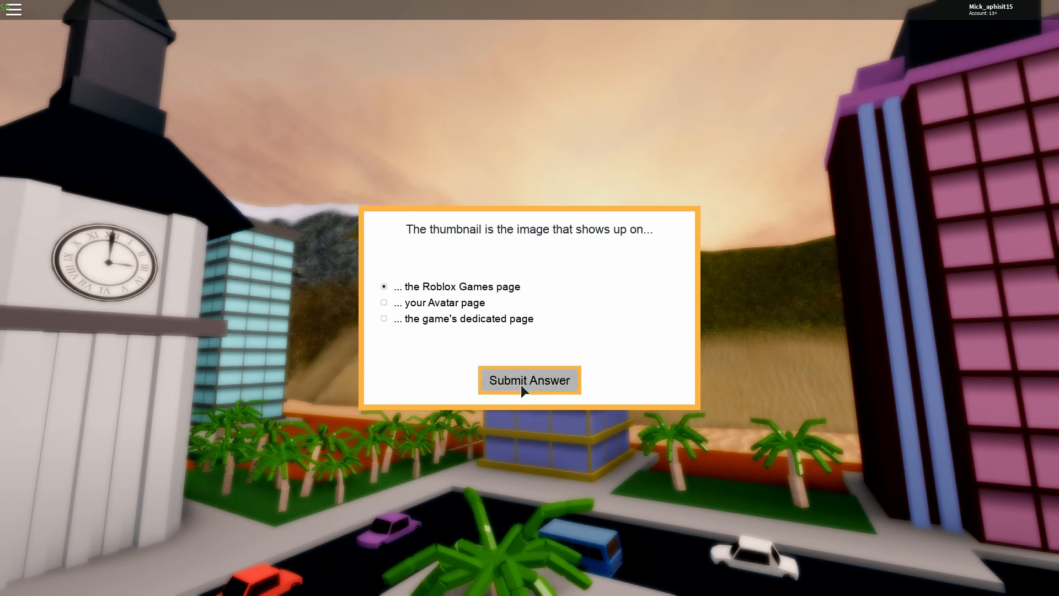
left_click(529, 379)
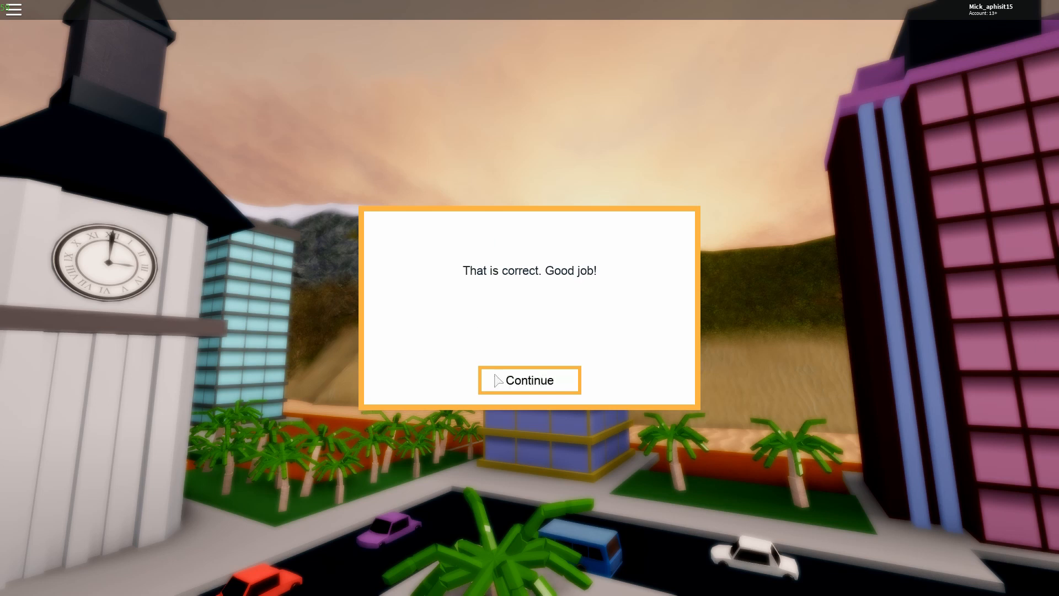
left_click(529, 379)
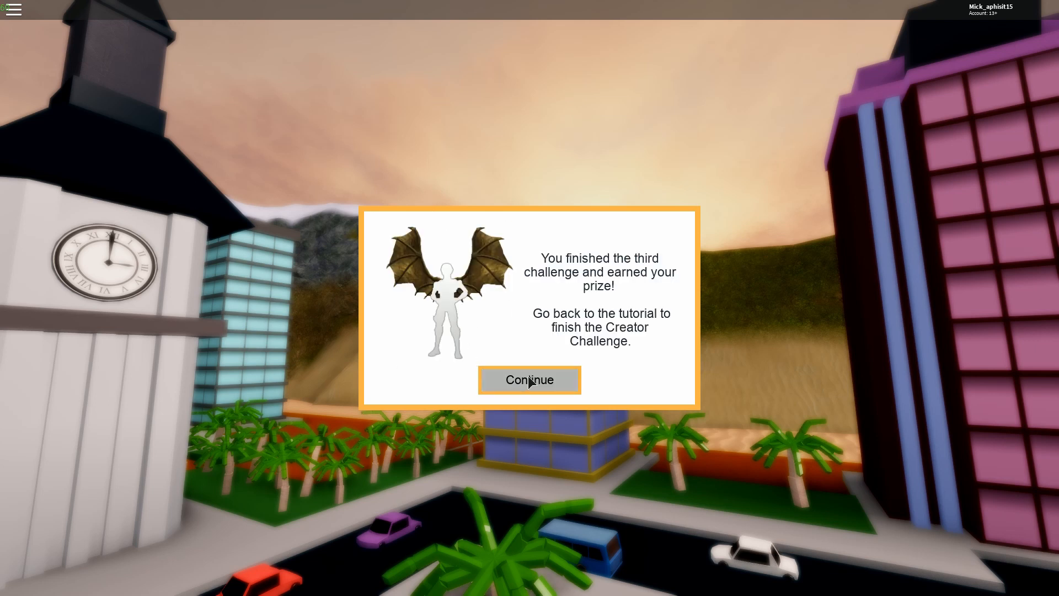
left_click(528, 378)
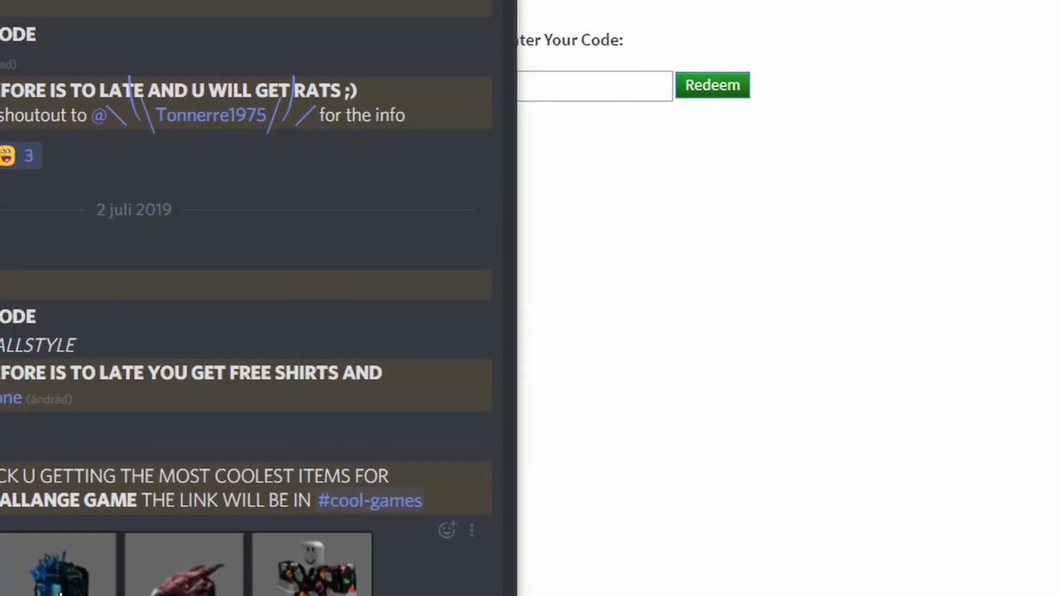
- Copy STARCOURTMALLSTYLE from the Discord chat and redeem it in the Roblox promo code box
scroll("up", 3)
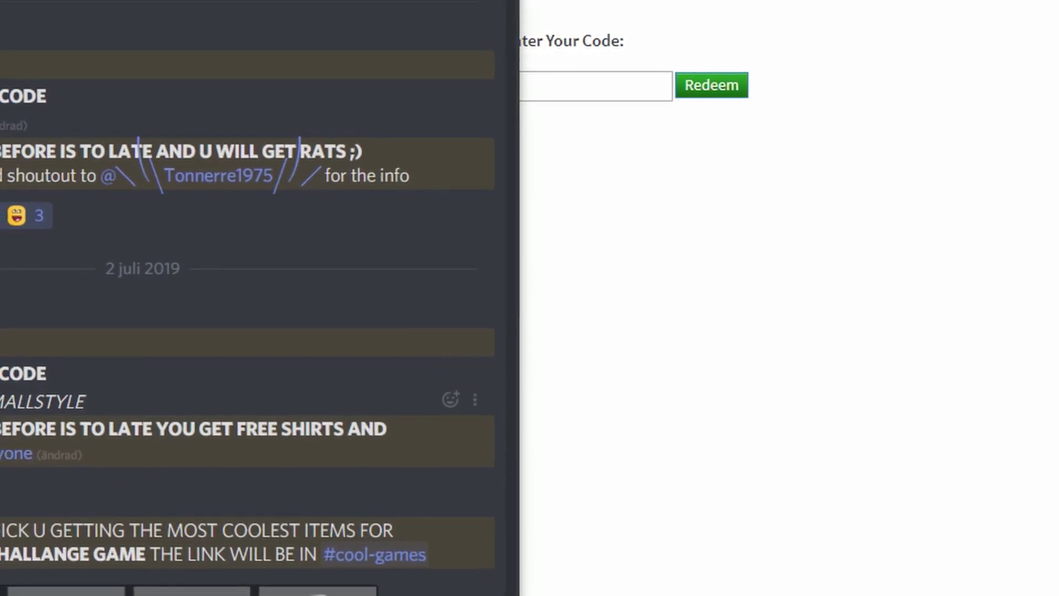
double_click(43, 395)
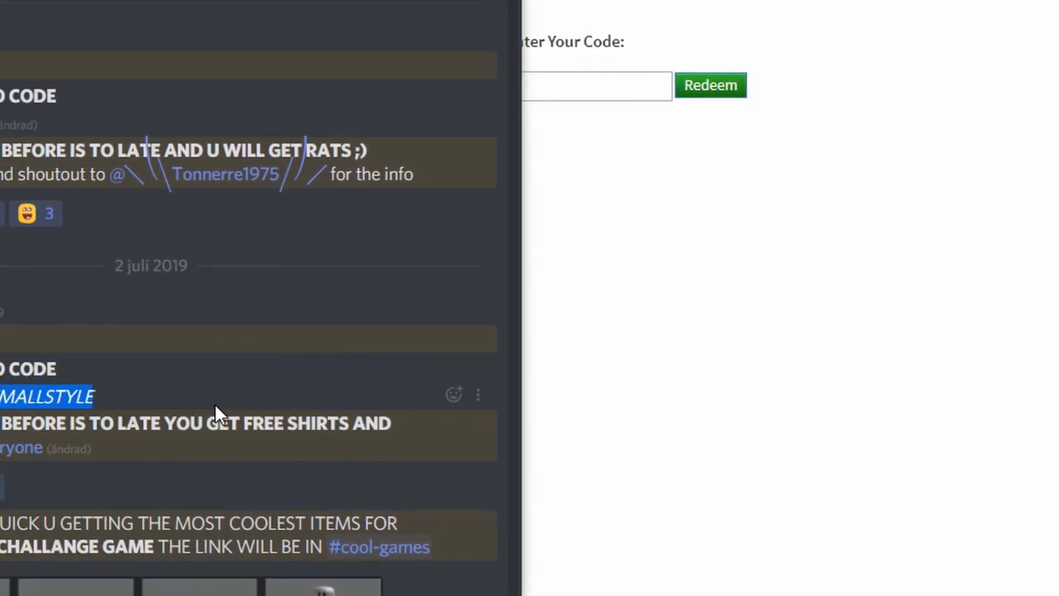
left_click(588, 86)
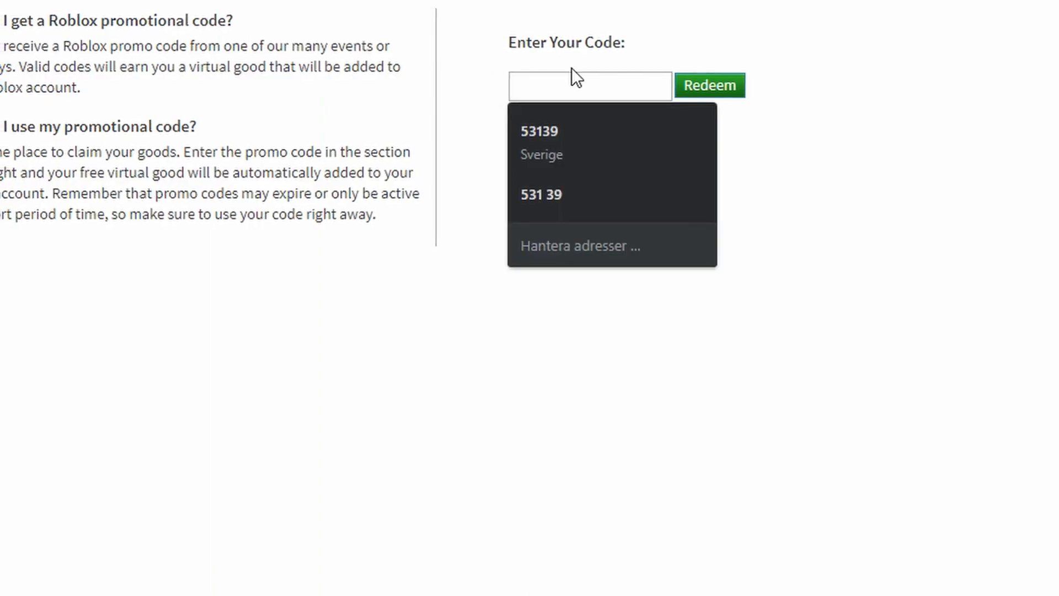
type("STARCOURTMALLSTYLE")
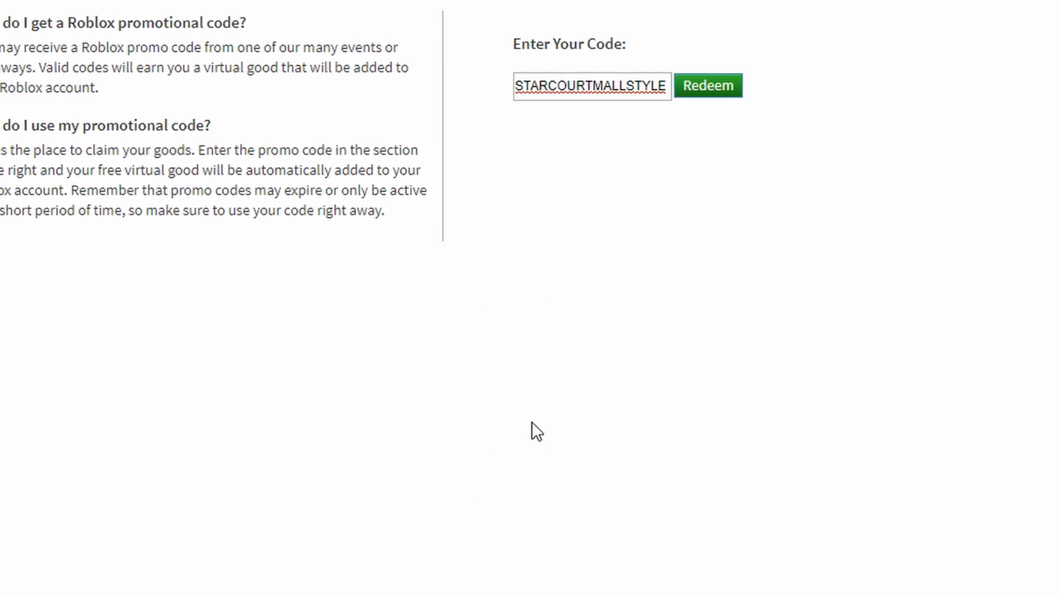
left_click(706, 85)
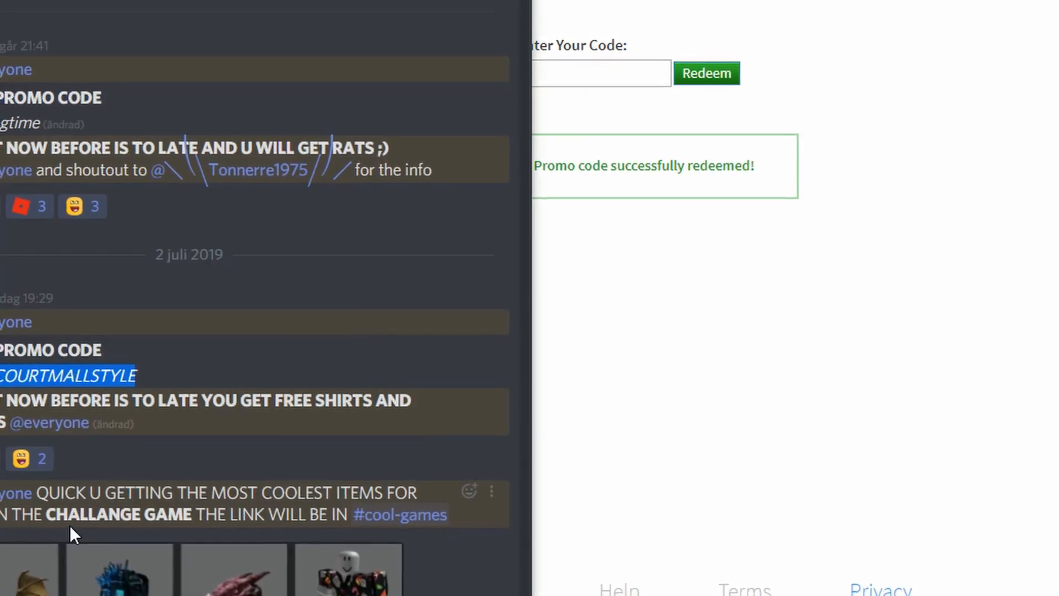
- Browse the Discord announcements for an older promo code and the Demogorgon Mask post
scroll("up", 3)
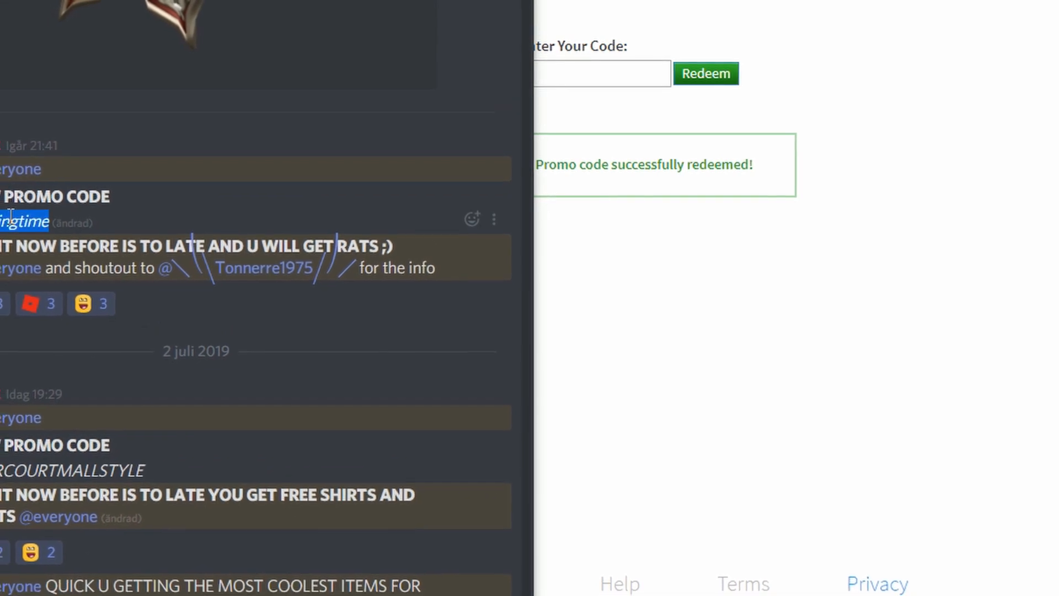
left_click(595, 73)
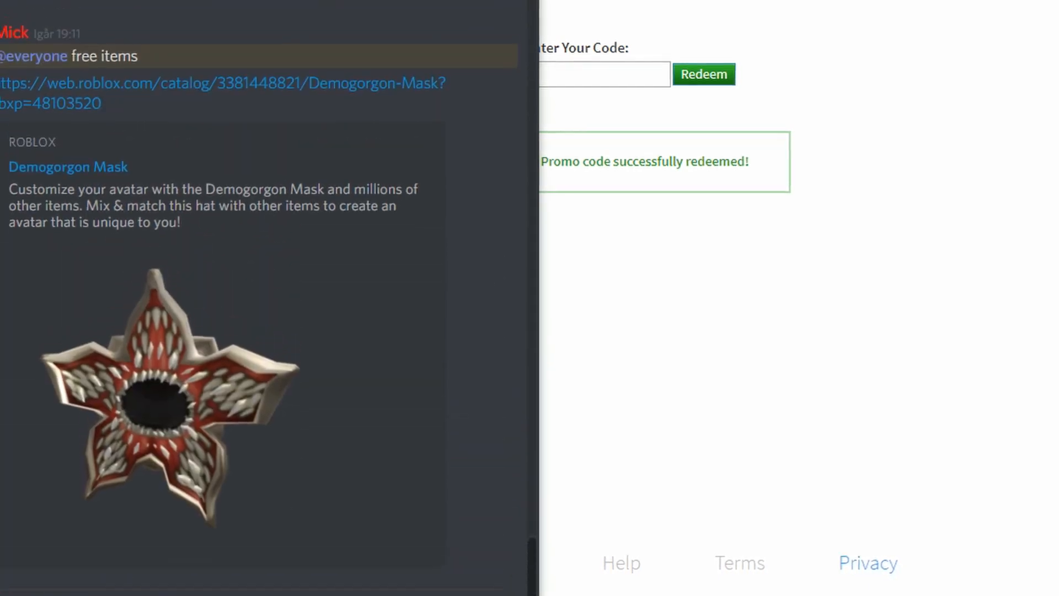
scroll("down", 3)
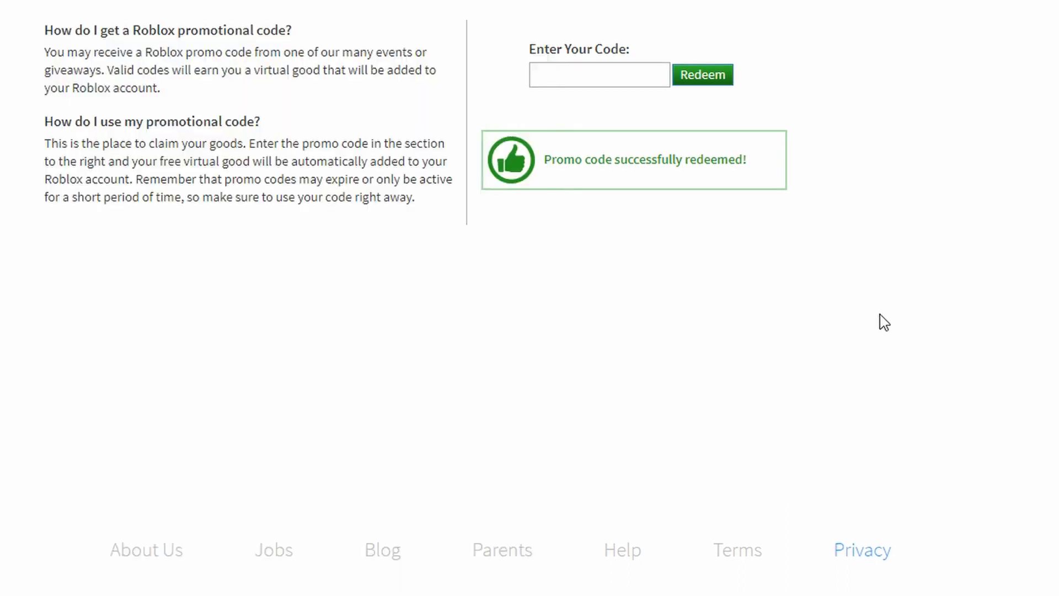
- Submit BARNESNOBLEGAMEON19 on the promotions page, which rejects it as already redeemed
type("BARNESNOBLEGAMEON19")
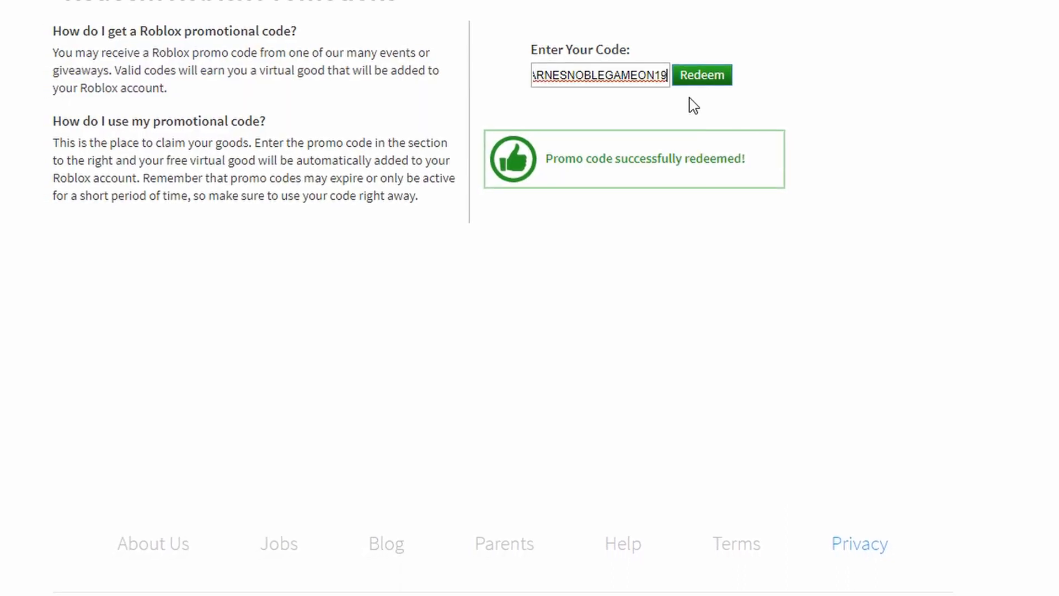
left_click(701, 74)
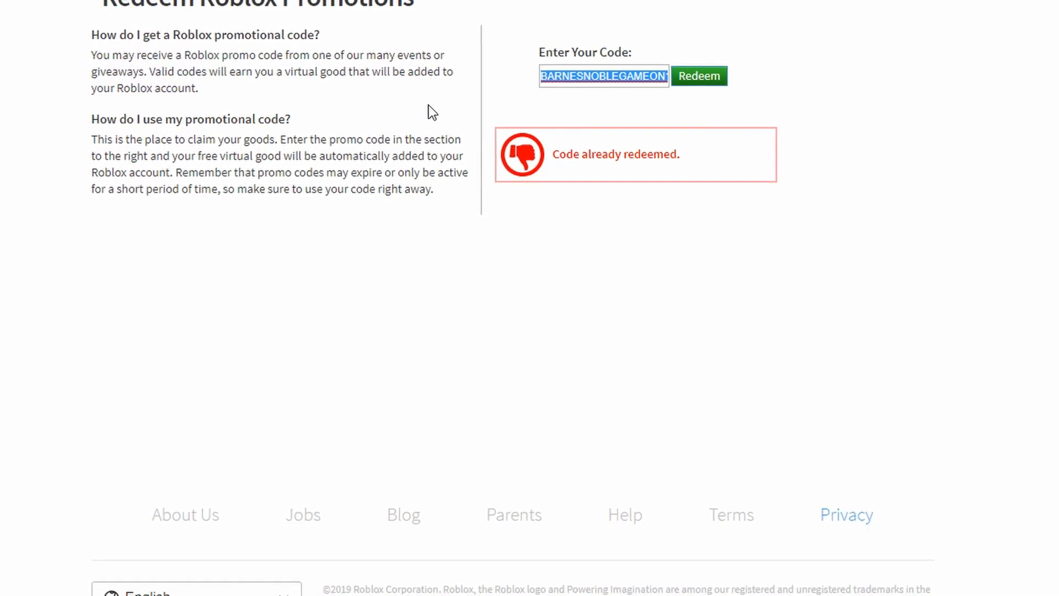
scroll("down", 3)
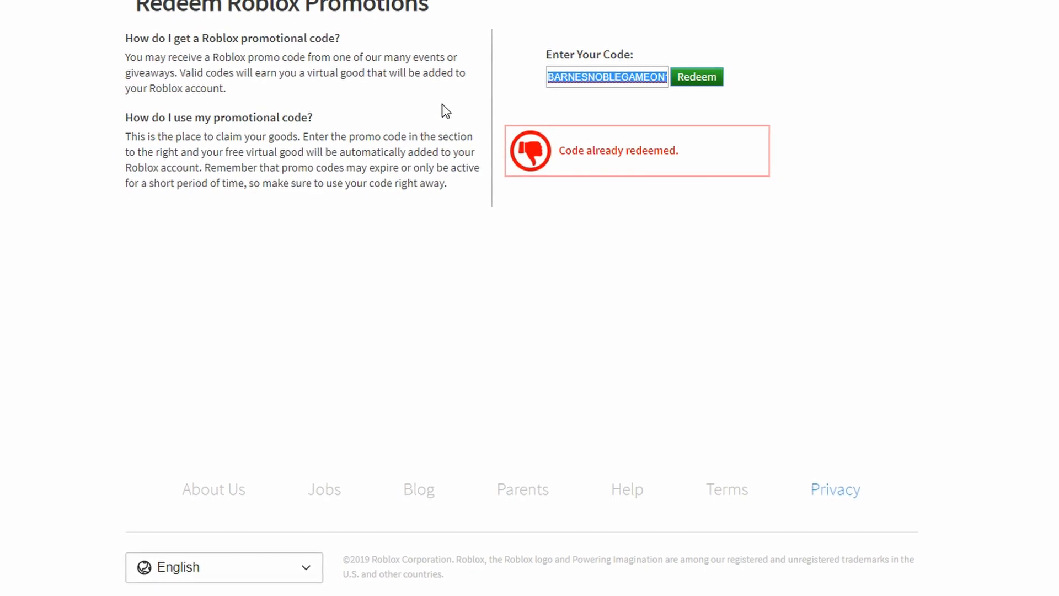
scroll("down", 3)
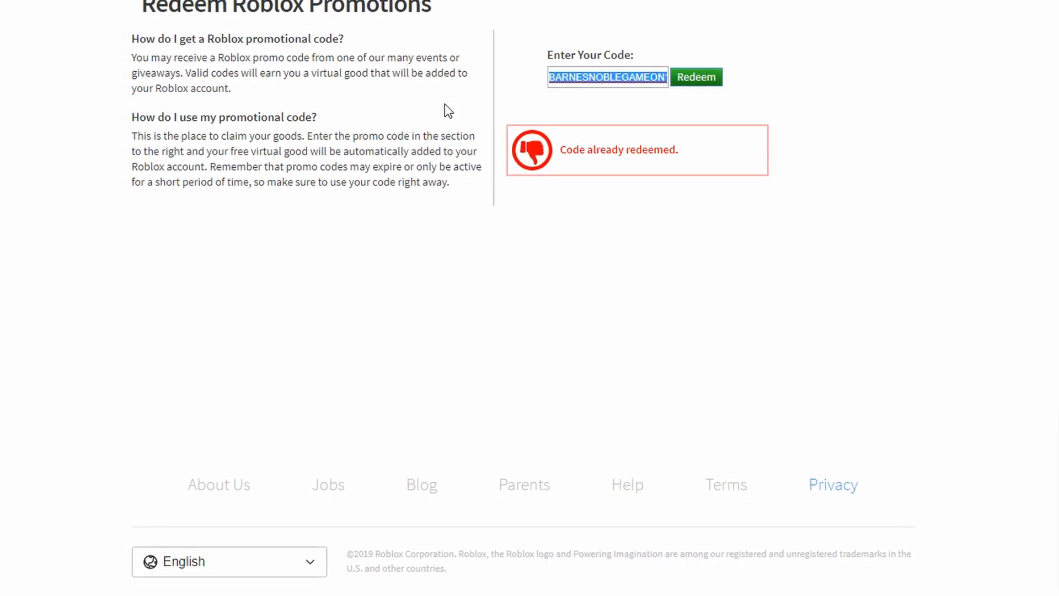
scroll("down", 3)
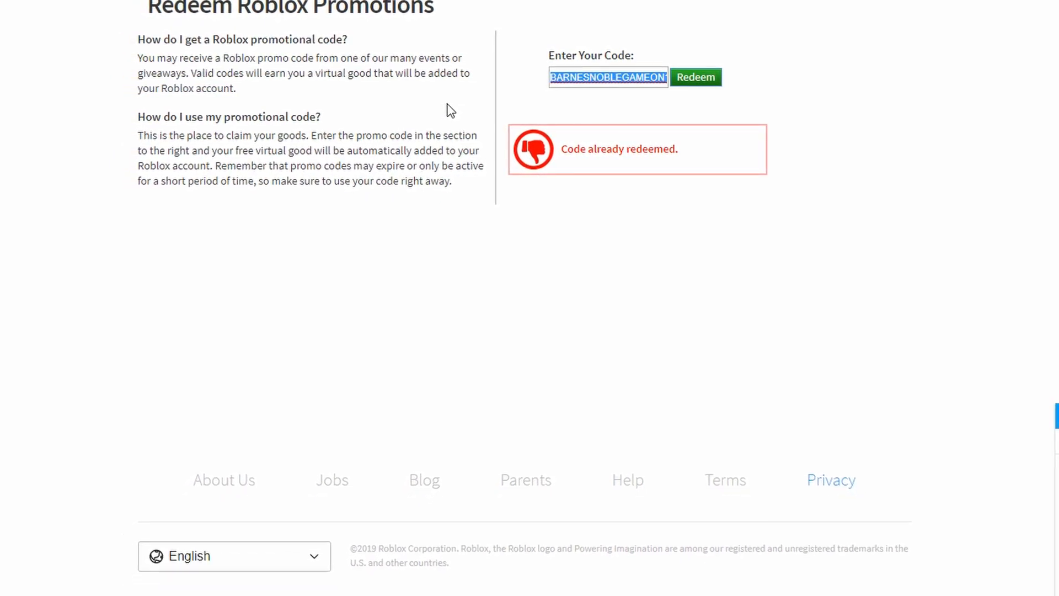